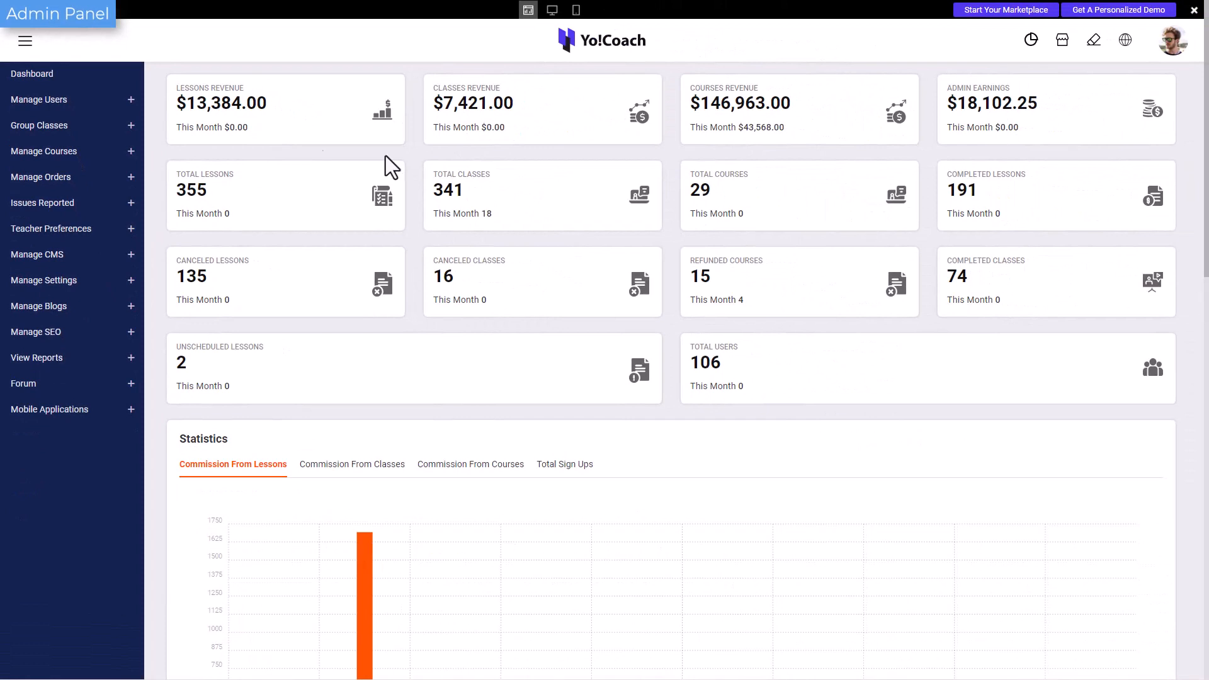
Browse the Users, Teacher Requests and GDPR Requests pages, ending on Manage Admins
left_click(38, 99)
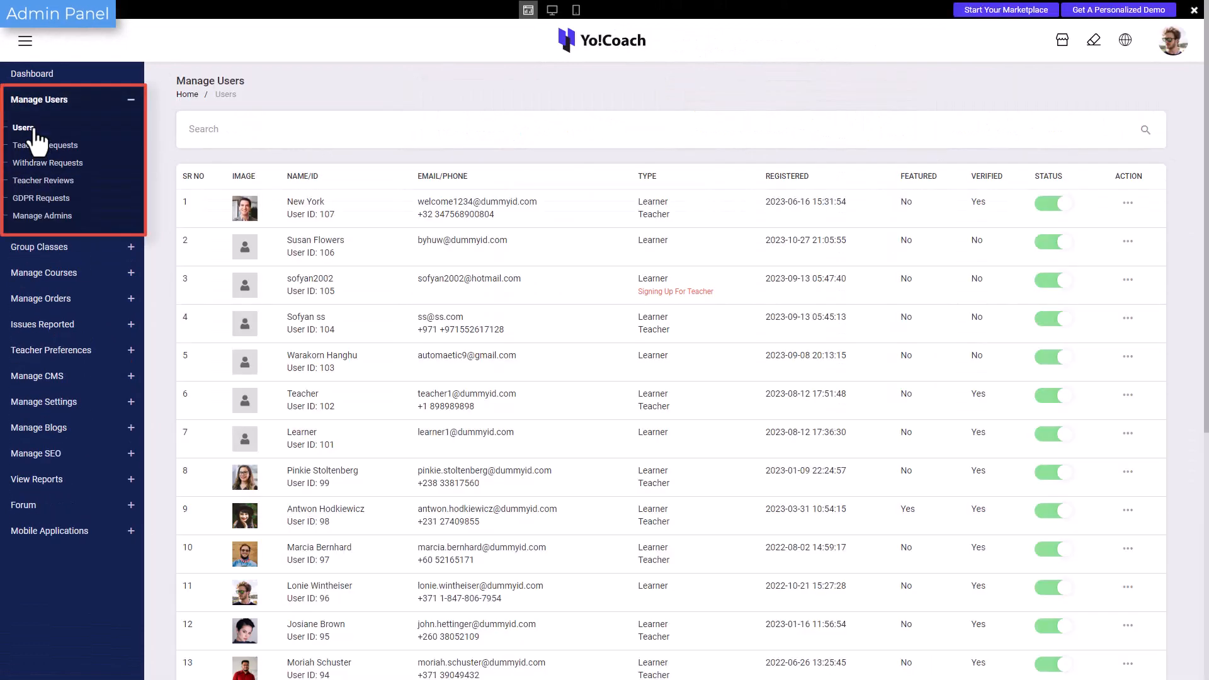
left_click(46, 145)
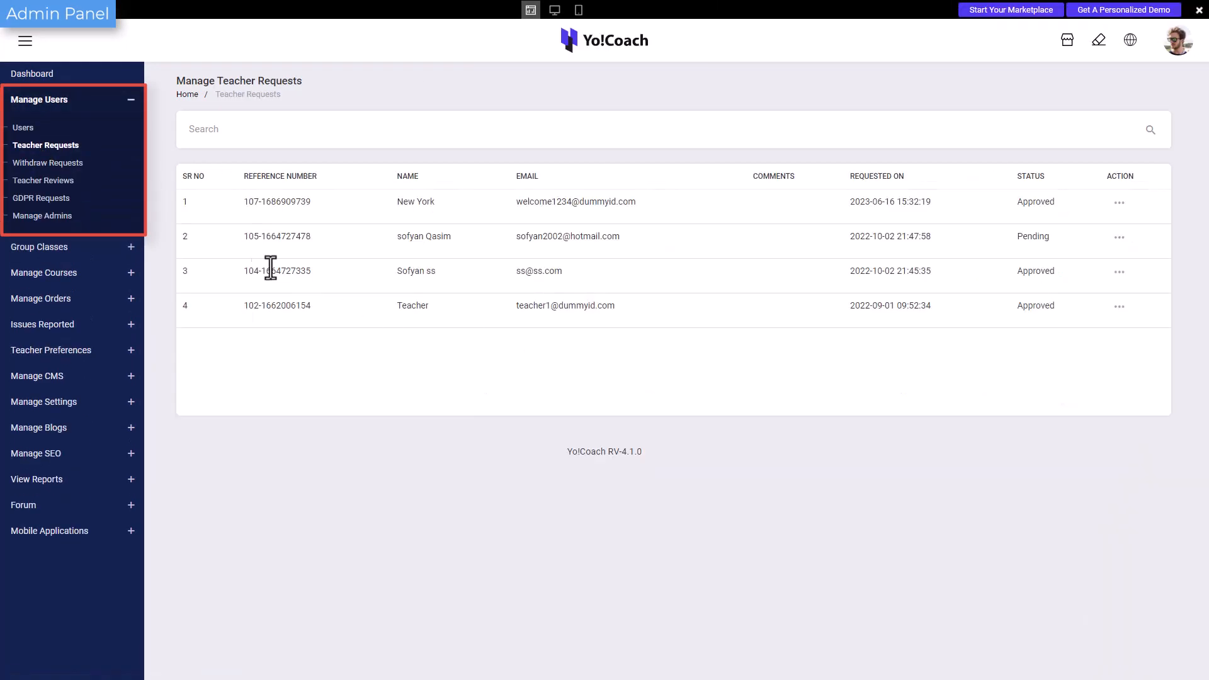
left_click(41, 199)
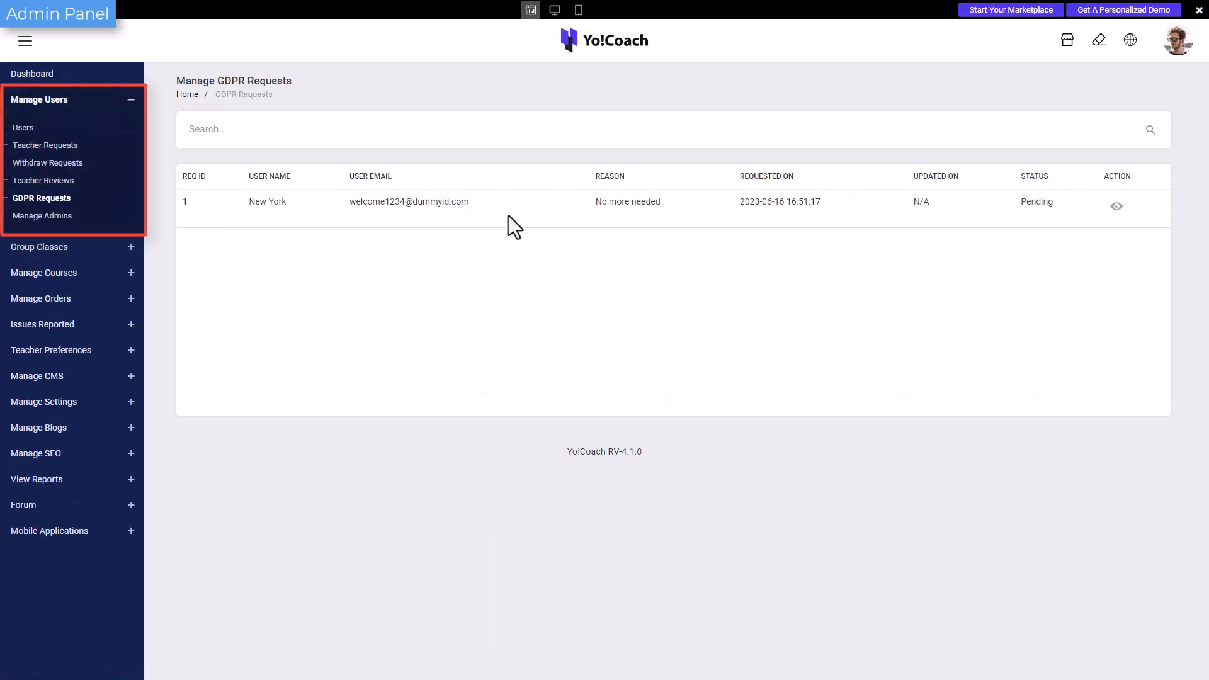
left_click(42, 216)
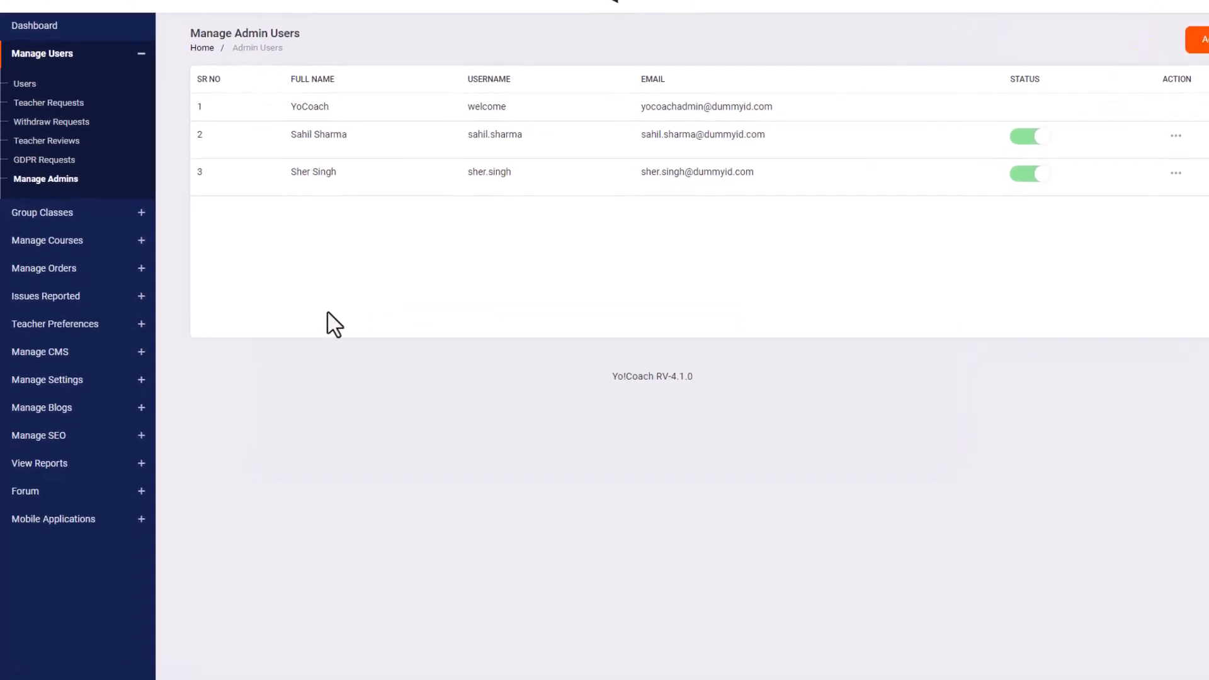
Expand Manage Settings, open General Settings and save the site details form
left_click(46, 379)
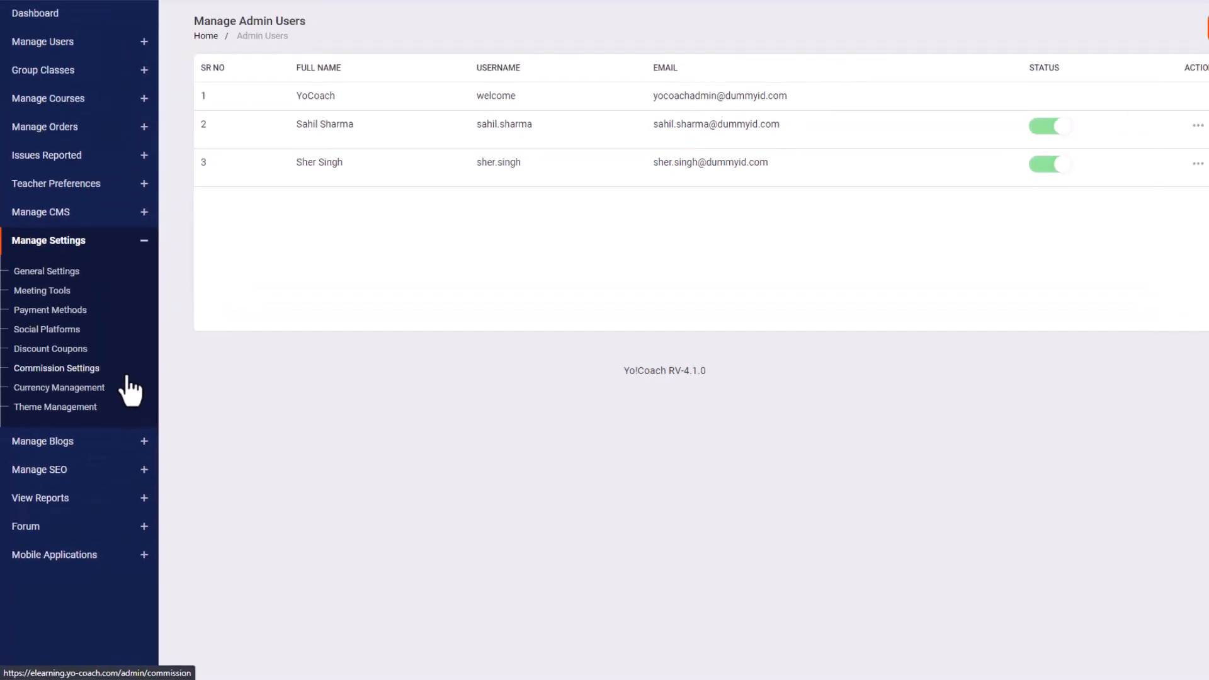
left_click(46, 271)
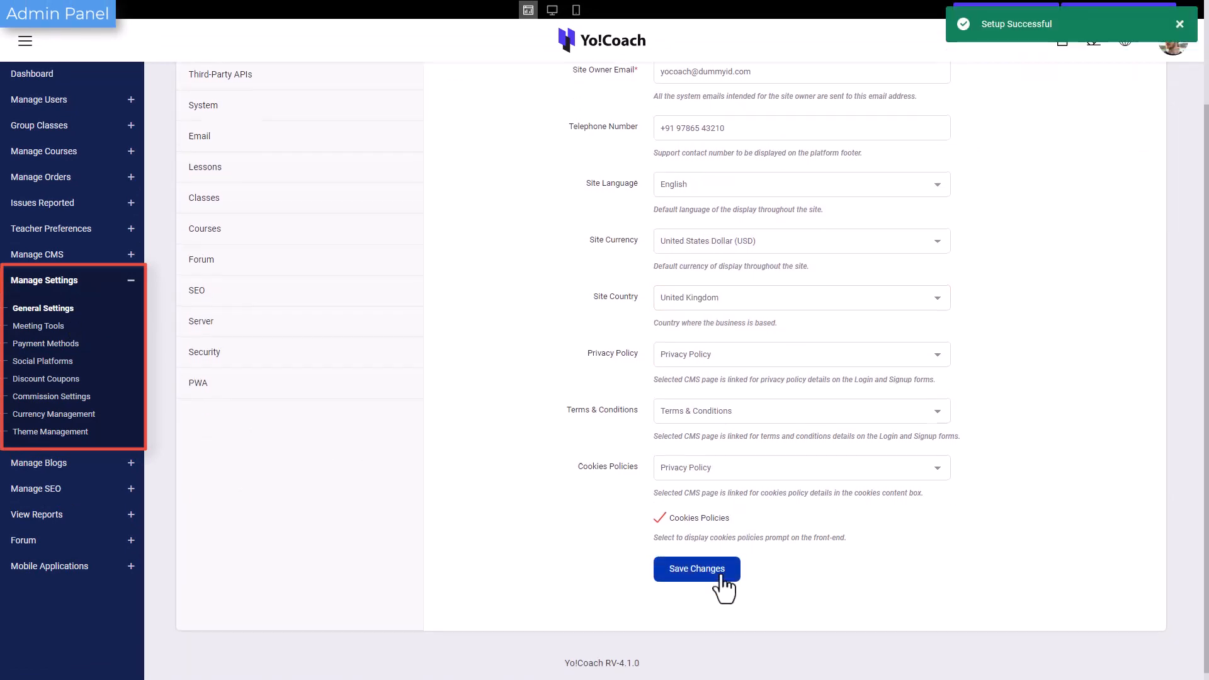
Review the English general details, logo and banner media including Arabic, and system settings
left_click(694, 570)
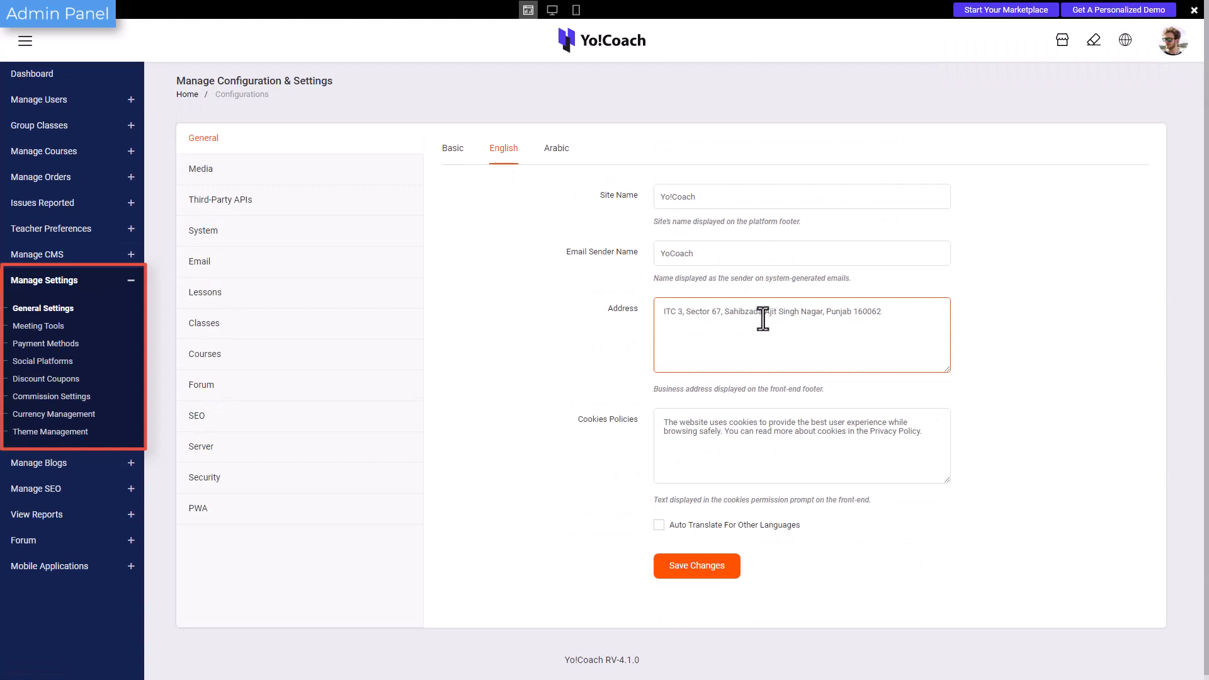
left_click(200, 169)
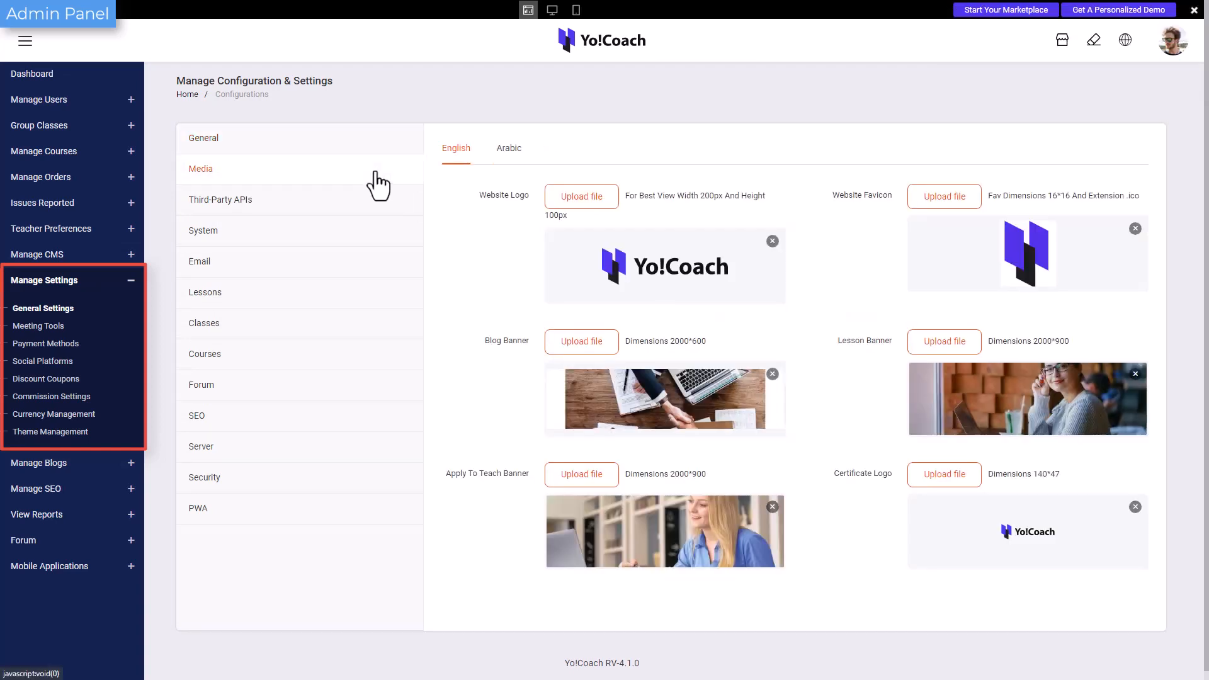
left_click(508, 147)
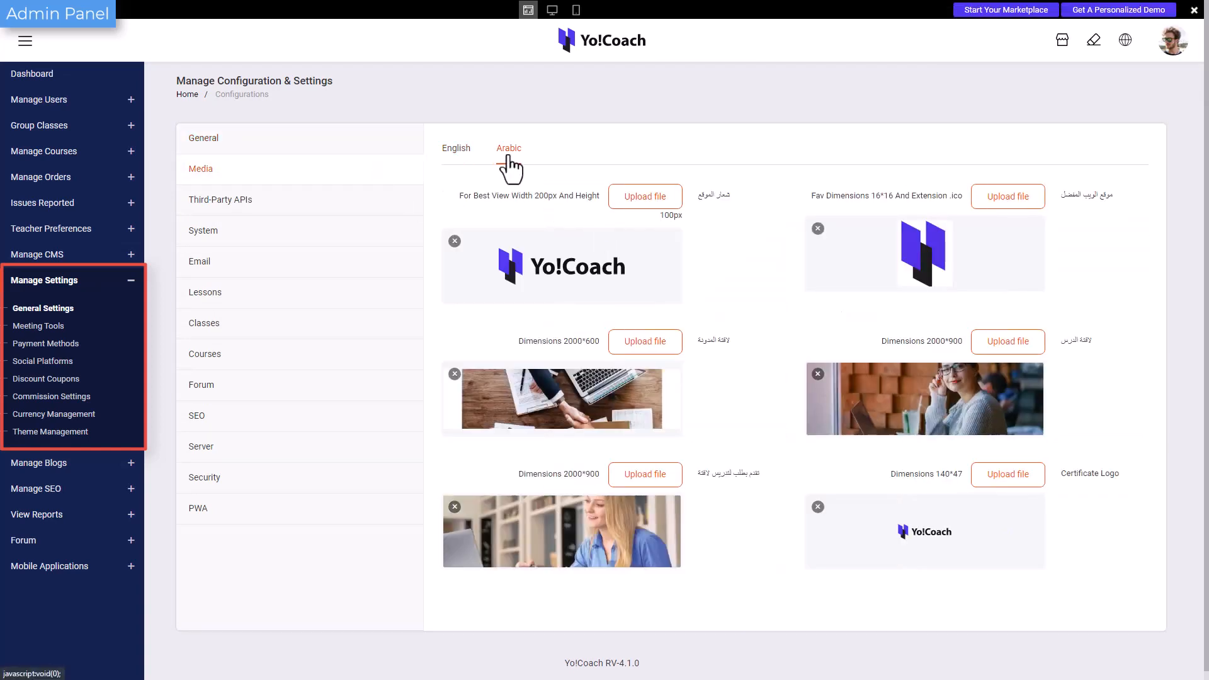
left_click(202, 230)
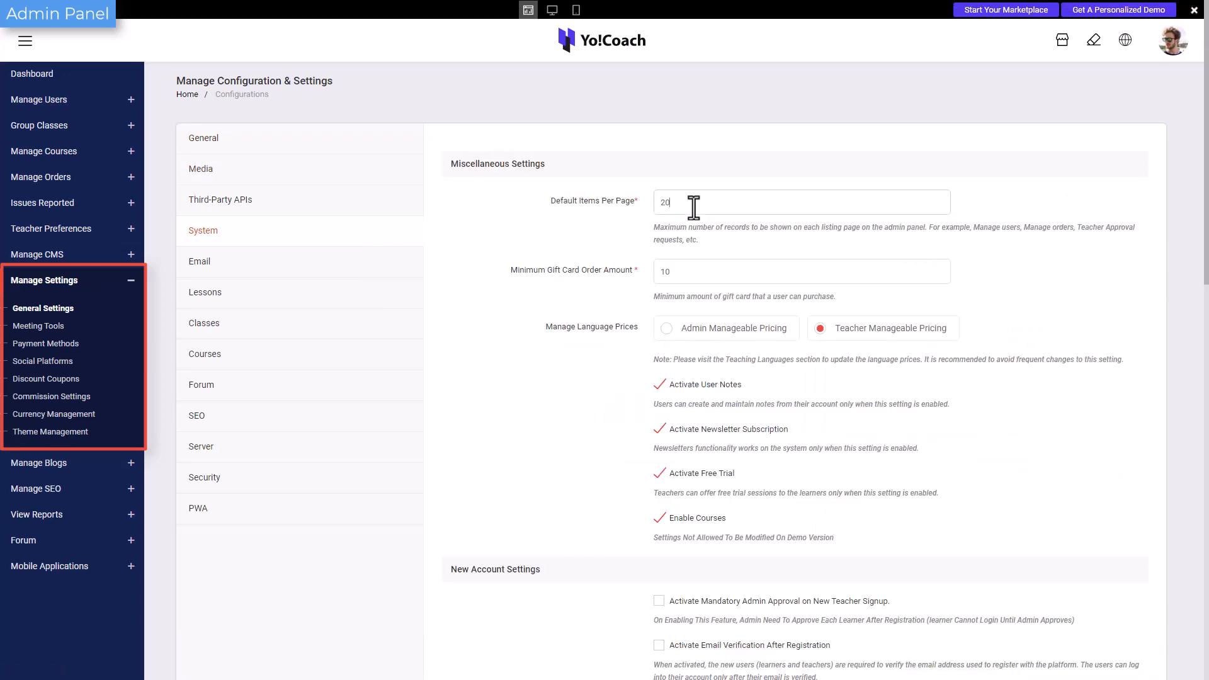
scroll("down", 3)
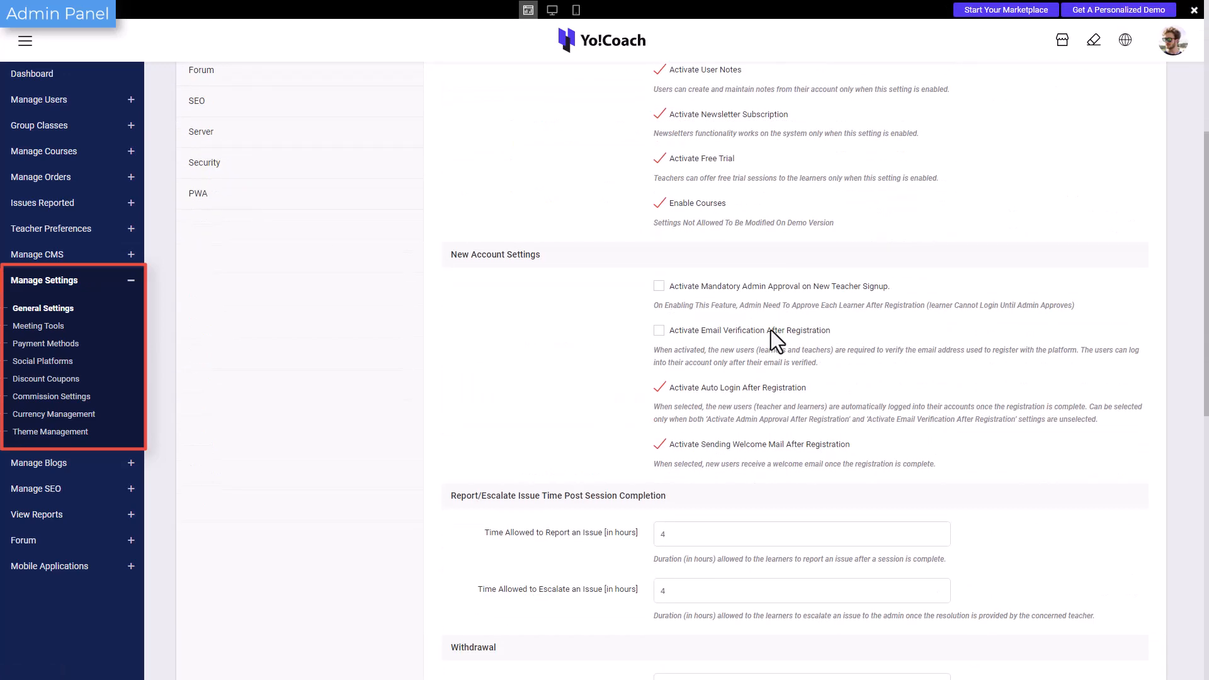
scroll("down", 3)
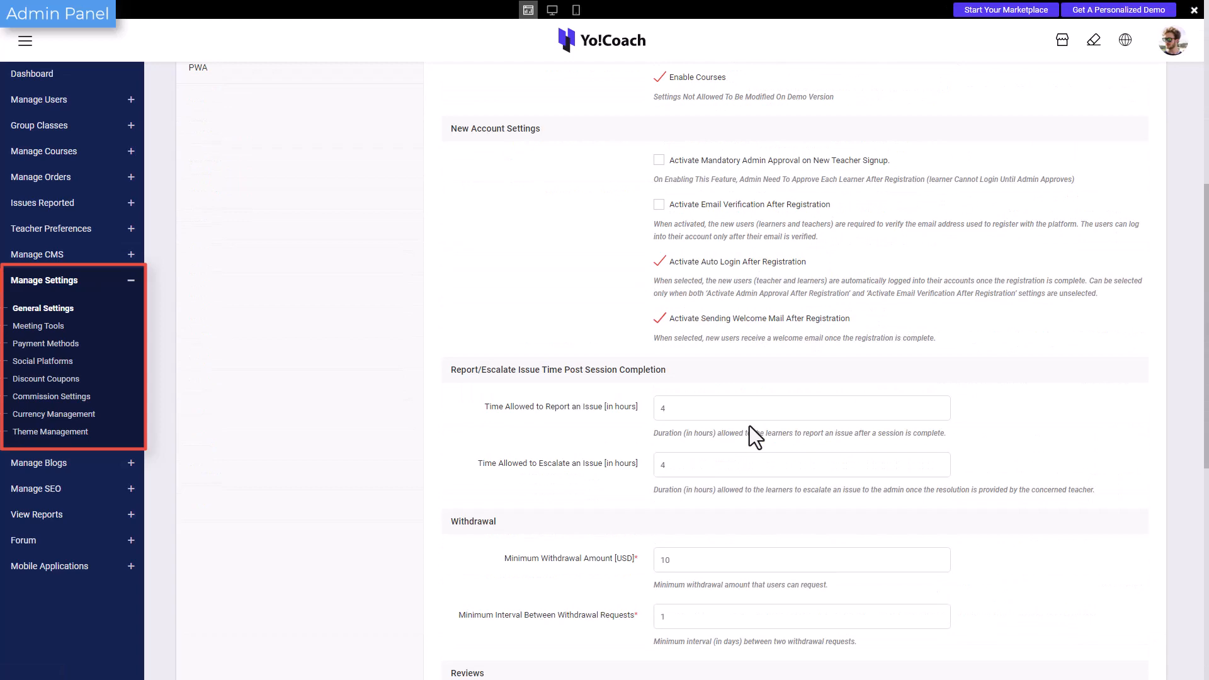
scroll("up", 3)
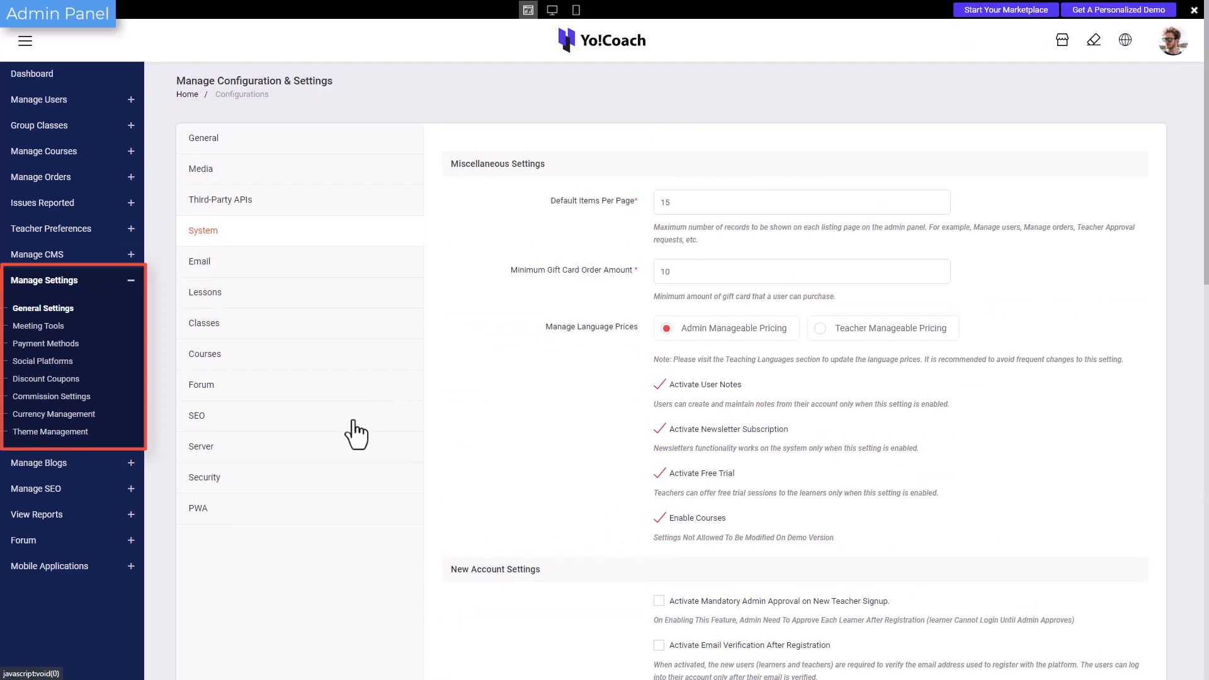
View tracking and class settings, save remember-me security settings, then view commission rates
left_click(204, 292)
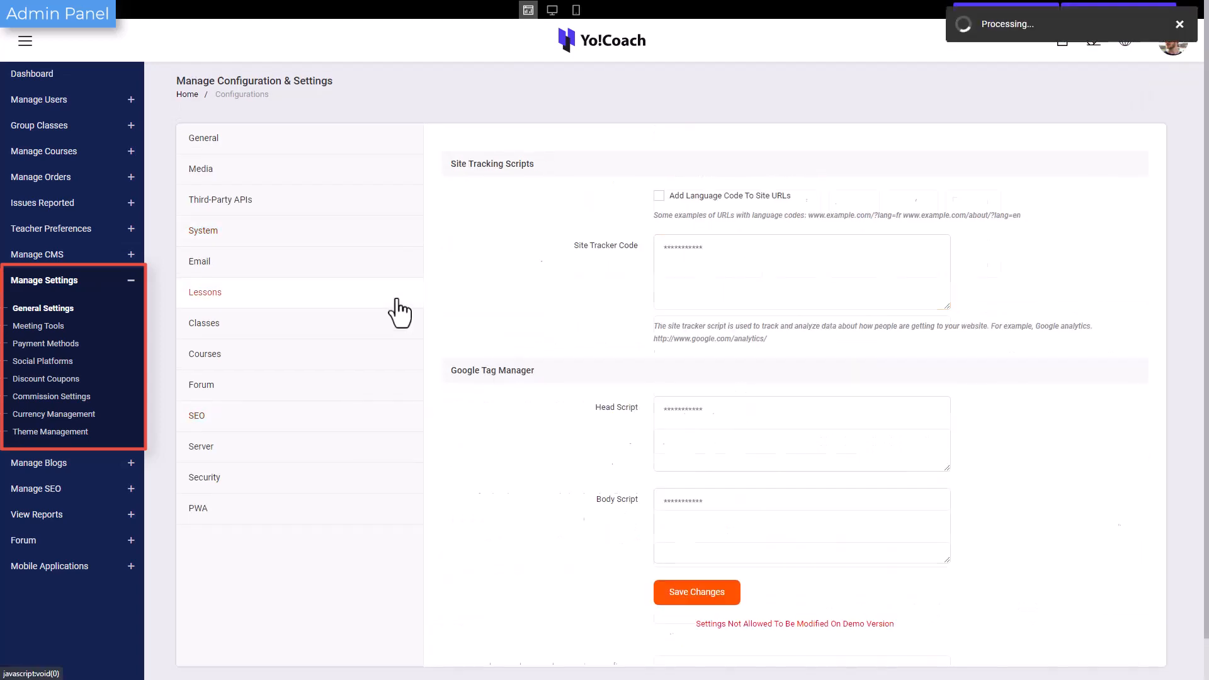
left_click(203, 322)
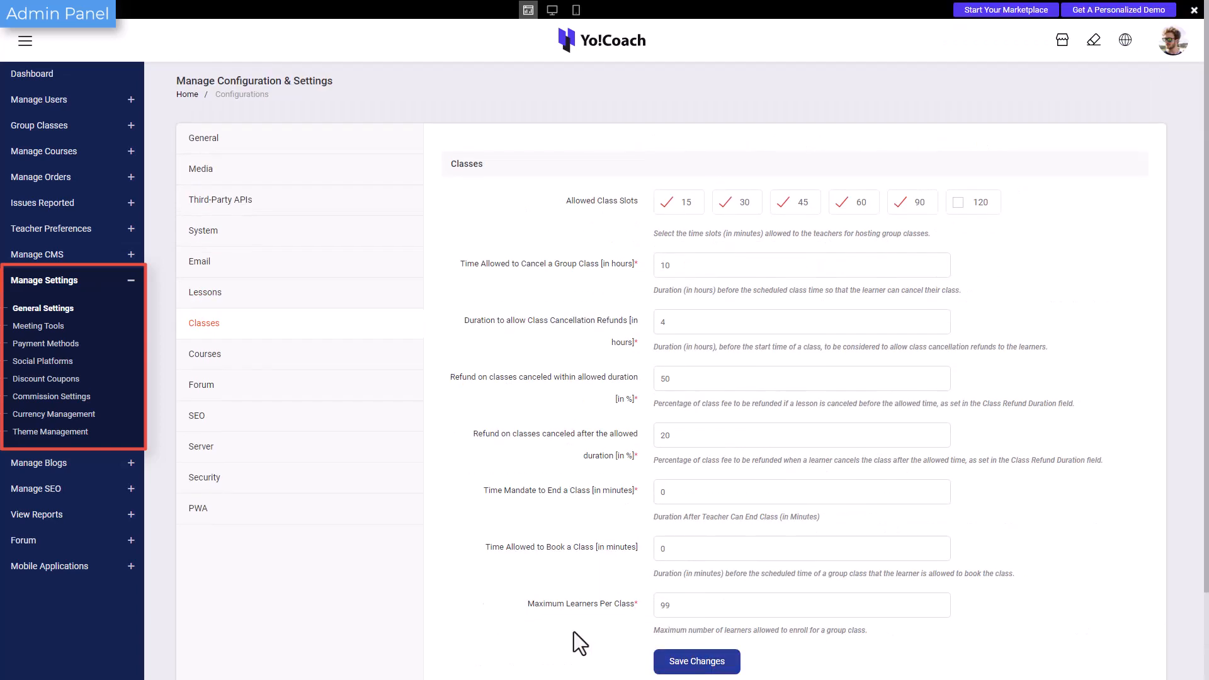
left_click(204, 477)
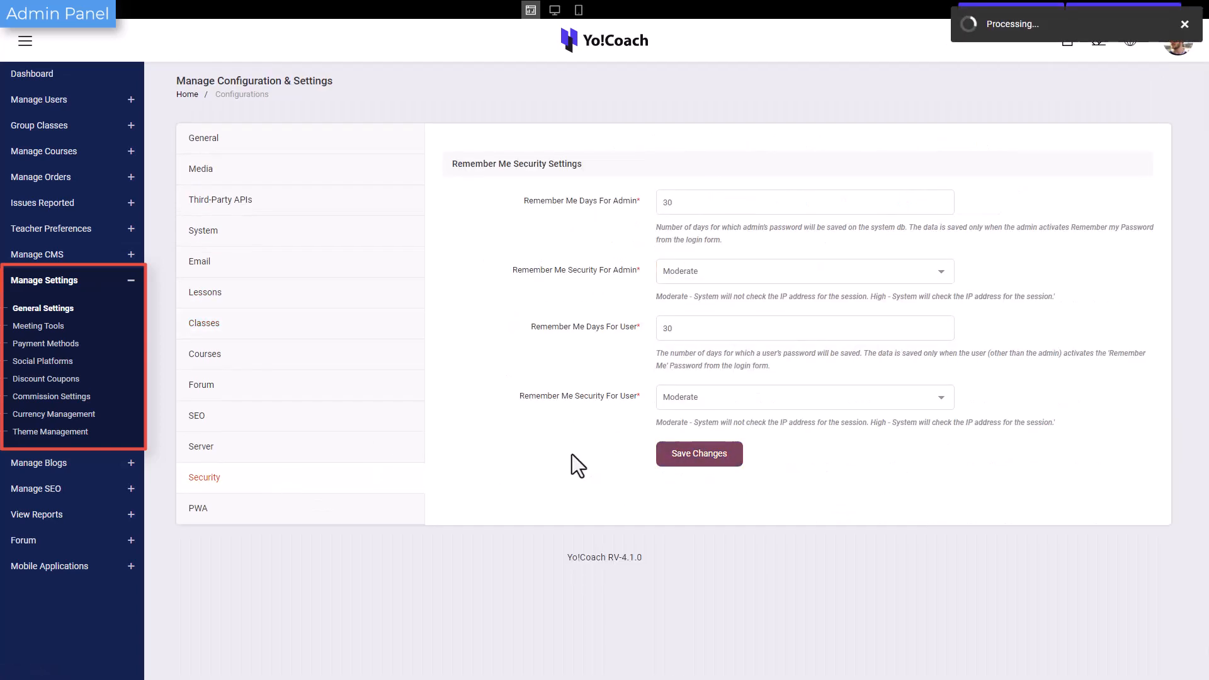
left_click(698, 453)
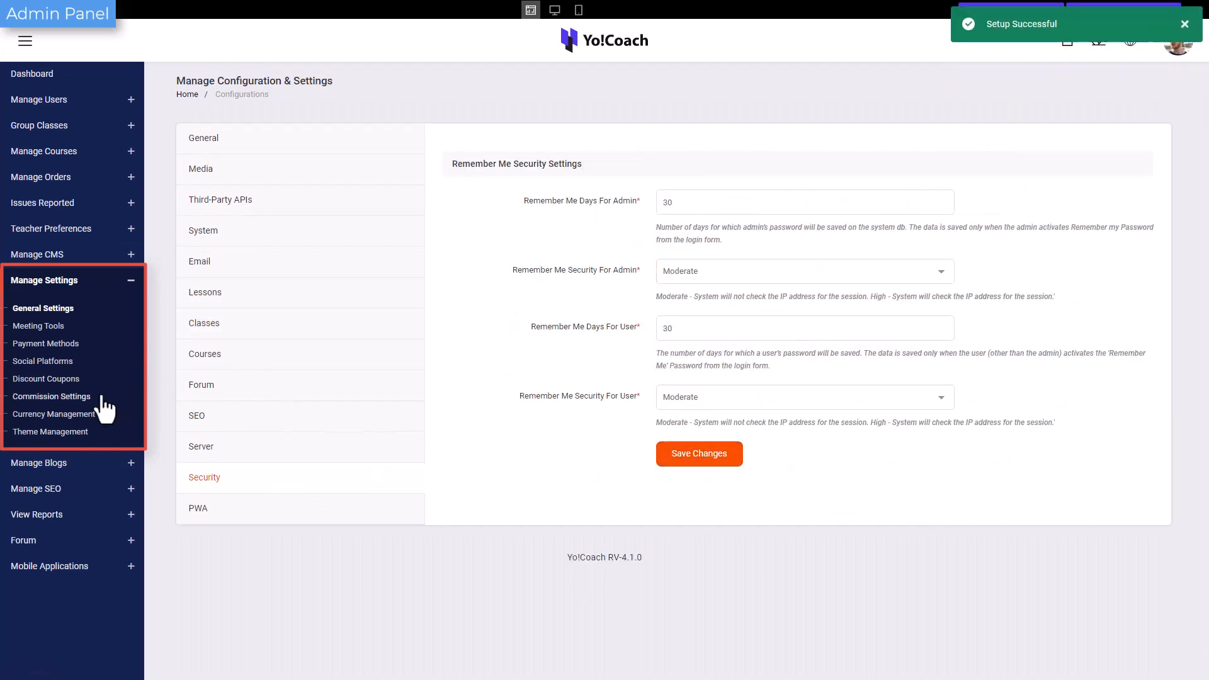
left_click(51, 396)
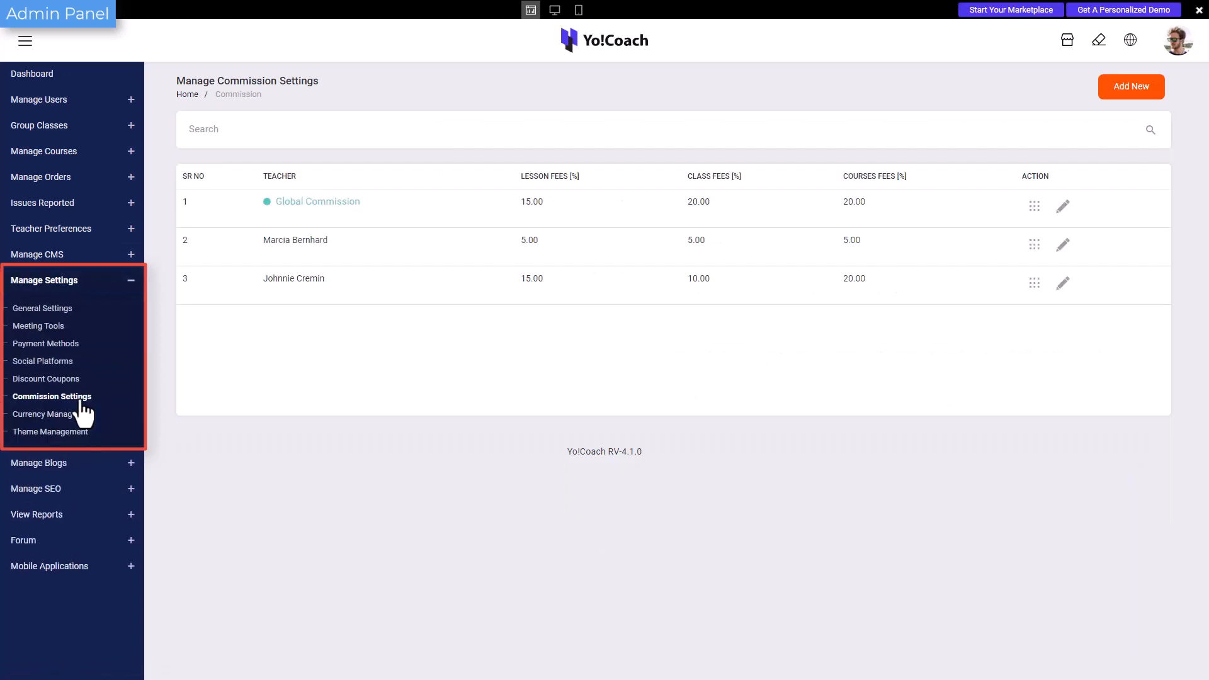
View payment methods and currencies, then open the Green Blue theme's action menu
left_click(45, 343)
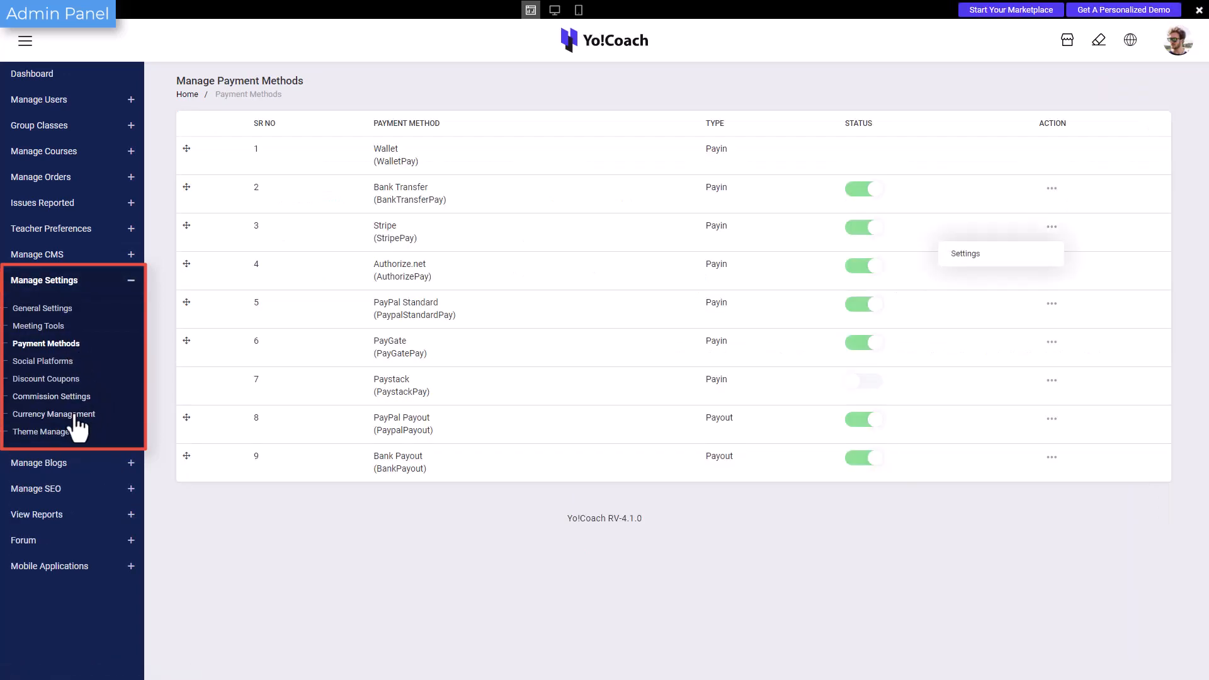
left_click(54, 415)
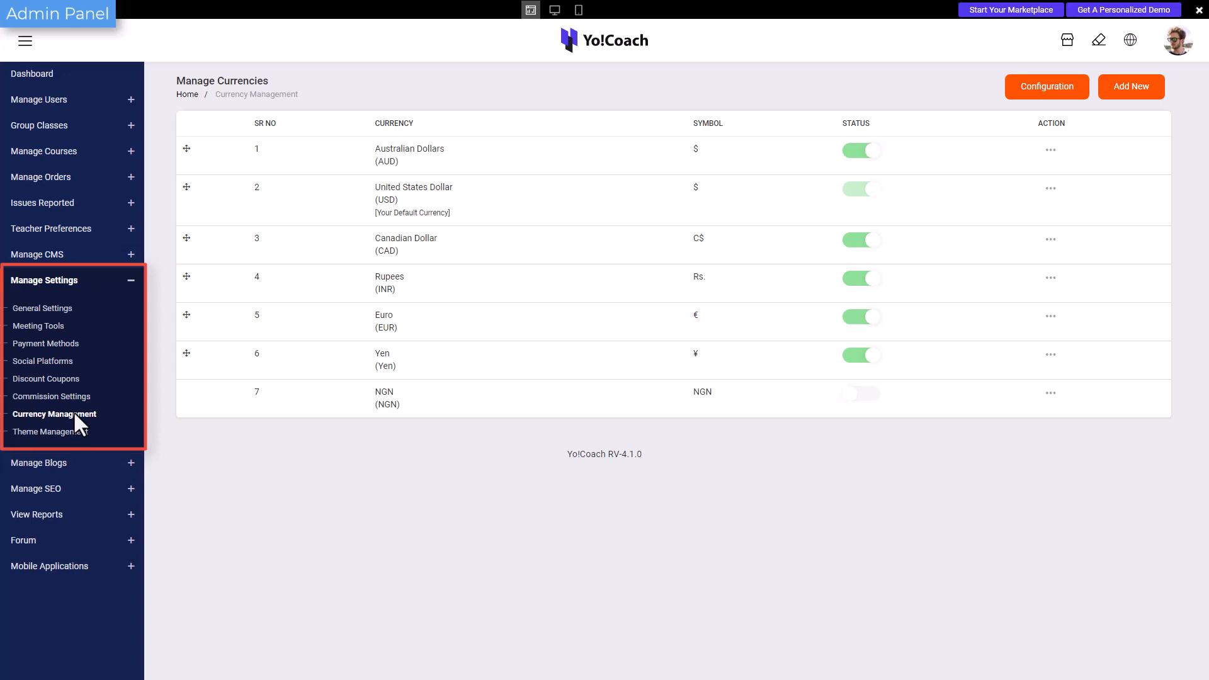
mouse_move(76, 432)
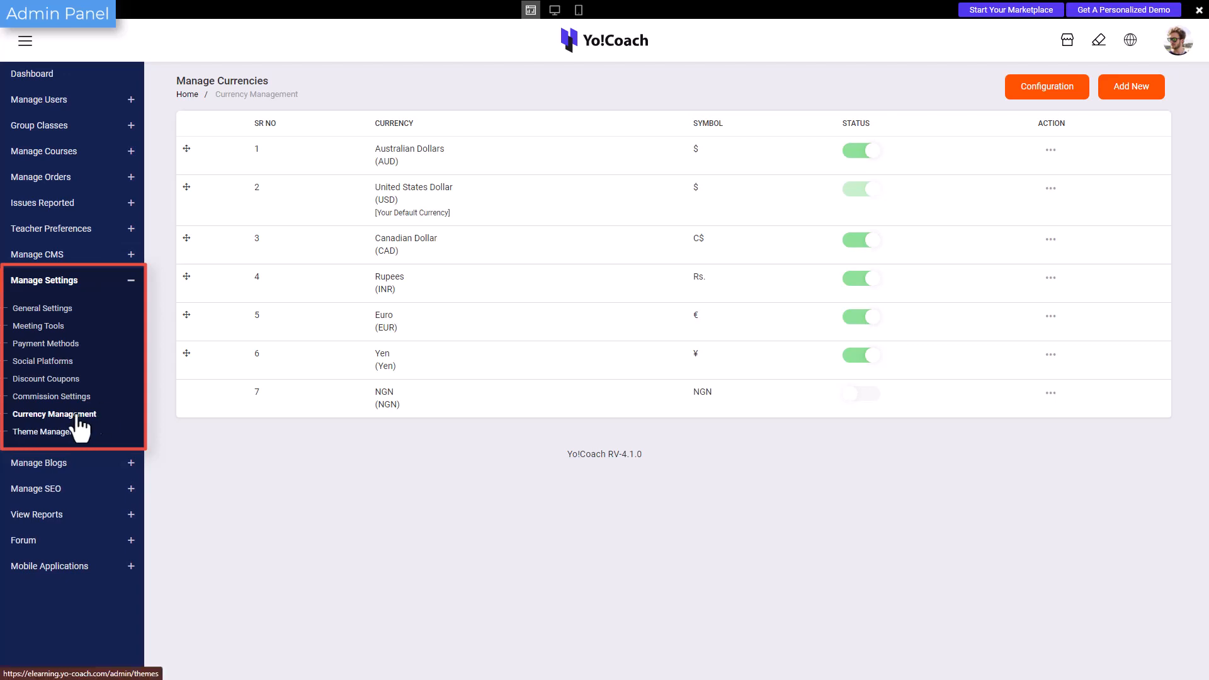
left_click(52, 431)
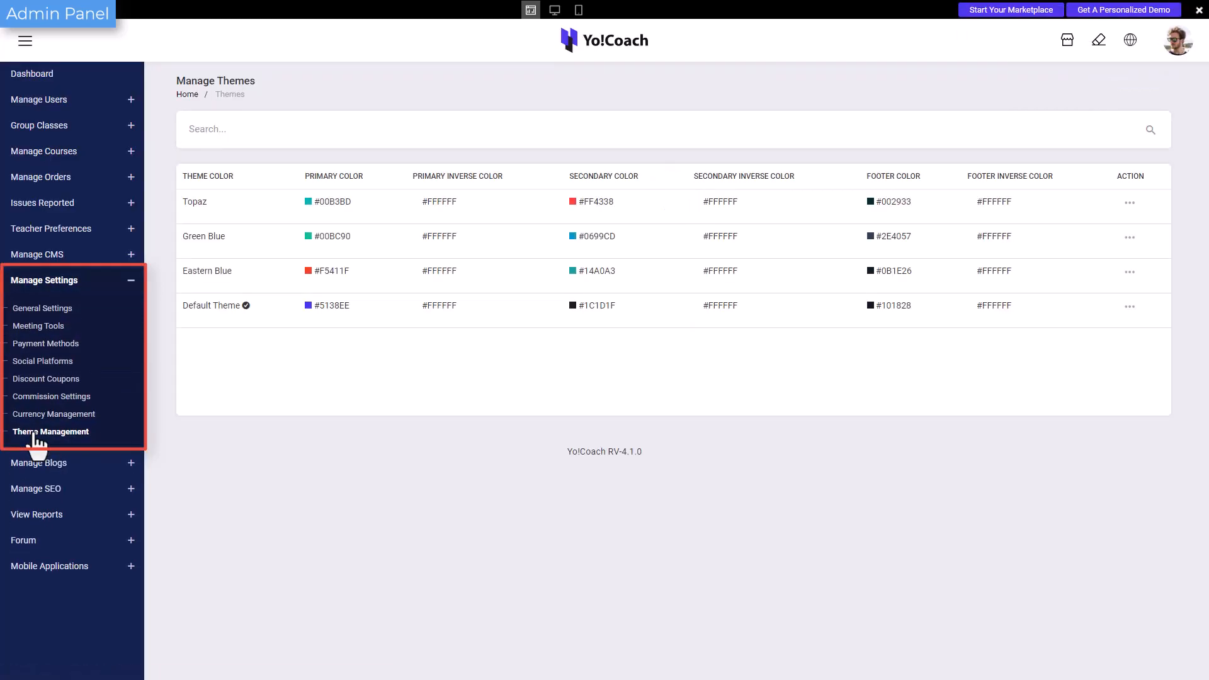
left_click(1129, 237)
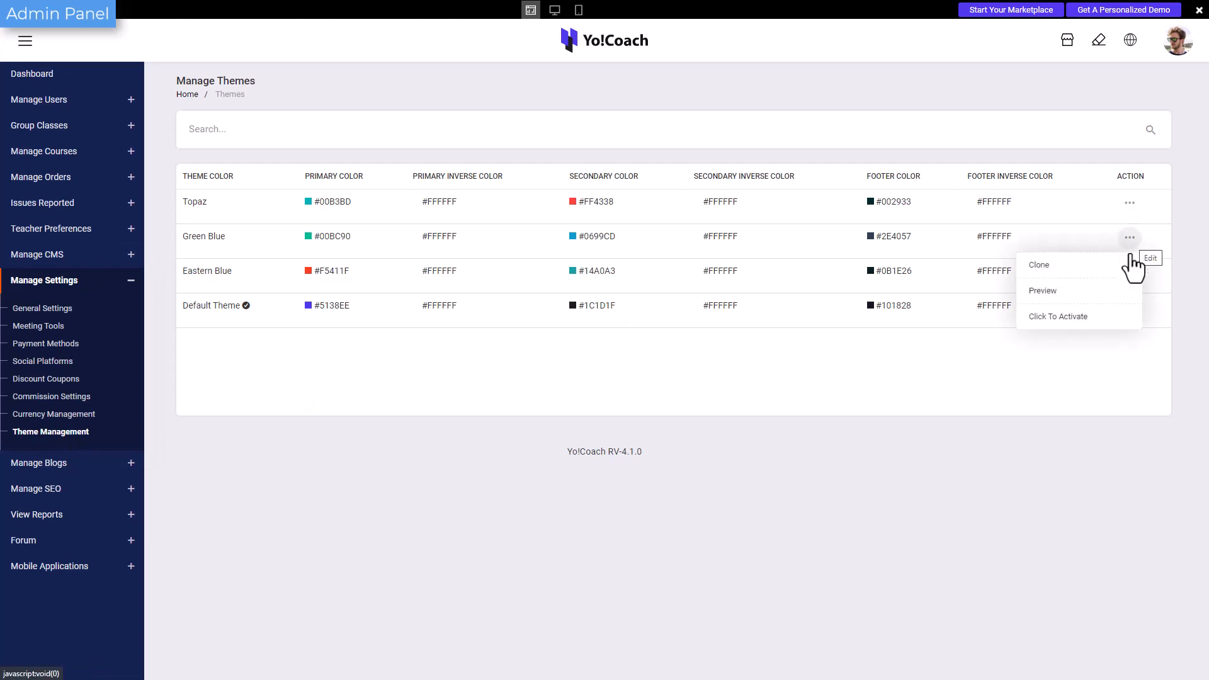
Clone the Green Blue theme with primary colour B720BC and a lilac secondary colour
left_click(1149, 258)
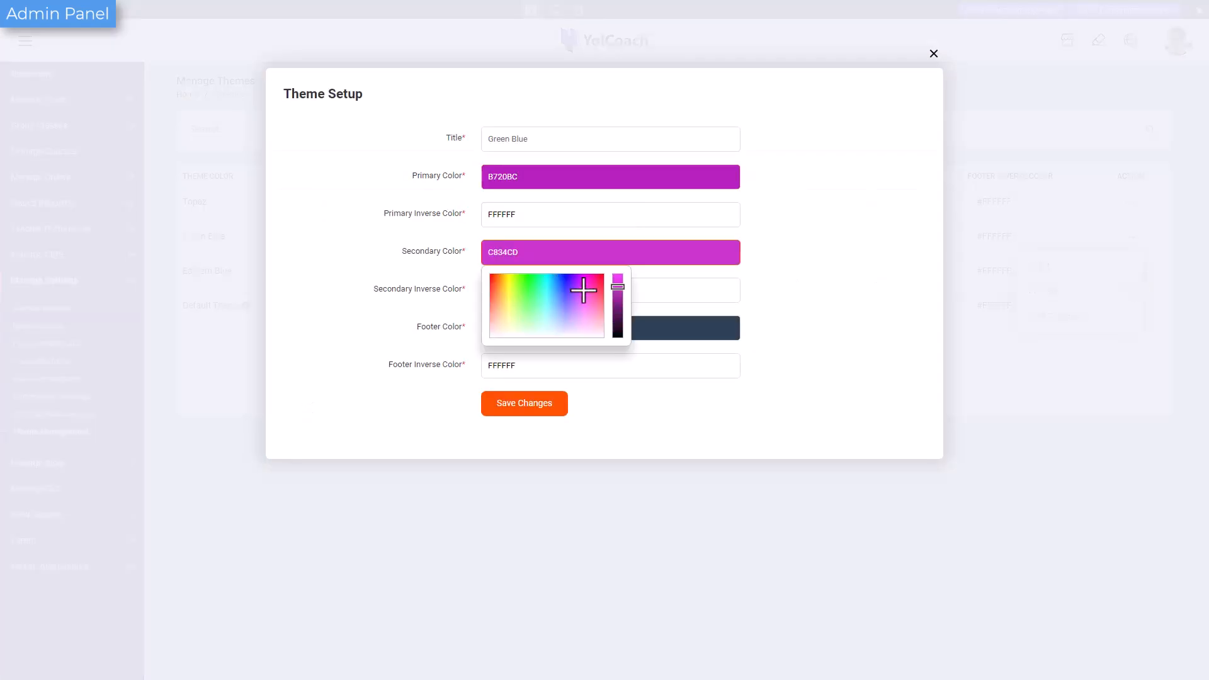
left_click(934, 53)
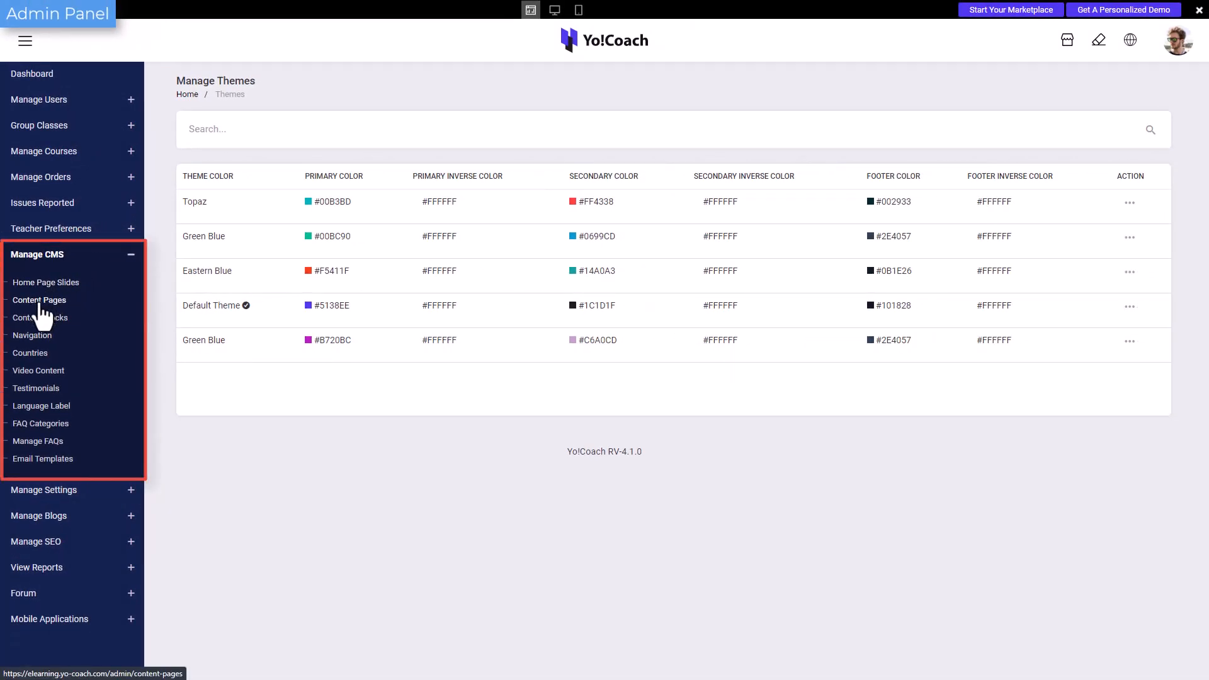
Browse content pages, home slides, navigation, countries, testimonials and content blocks, ending on email templates
left_click(39, 300)
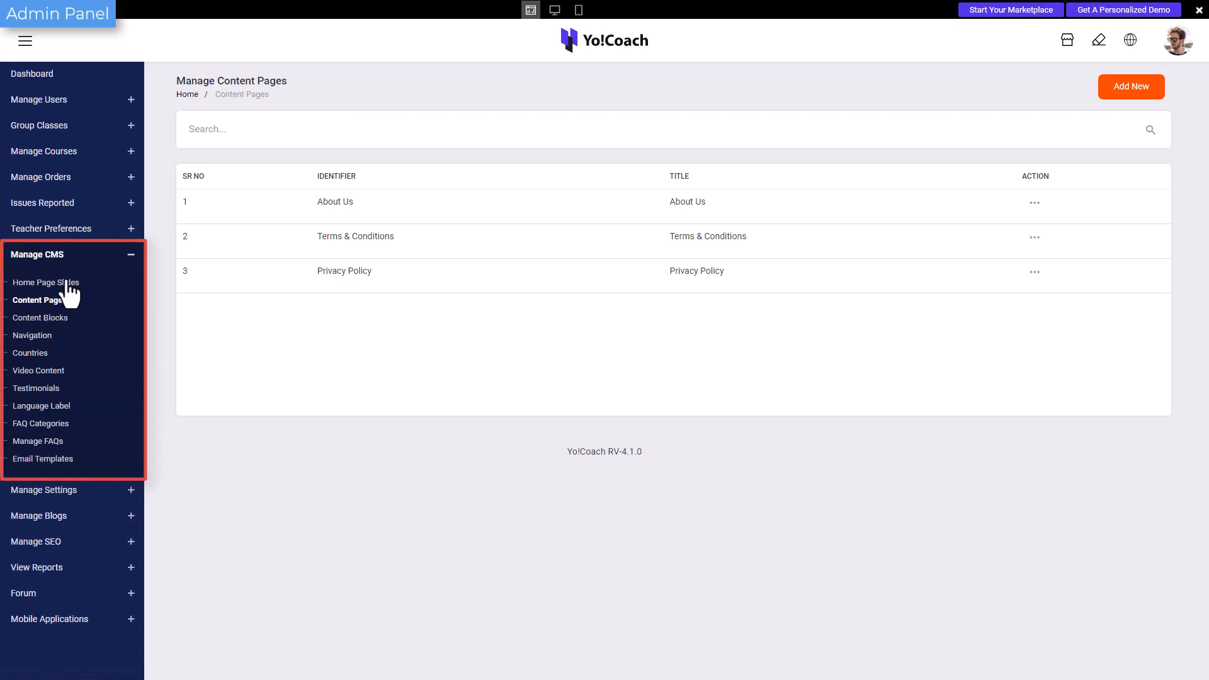
left_click(45, 282)
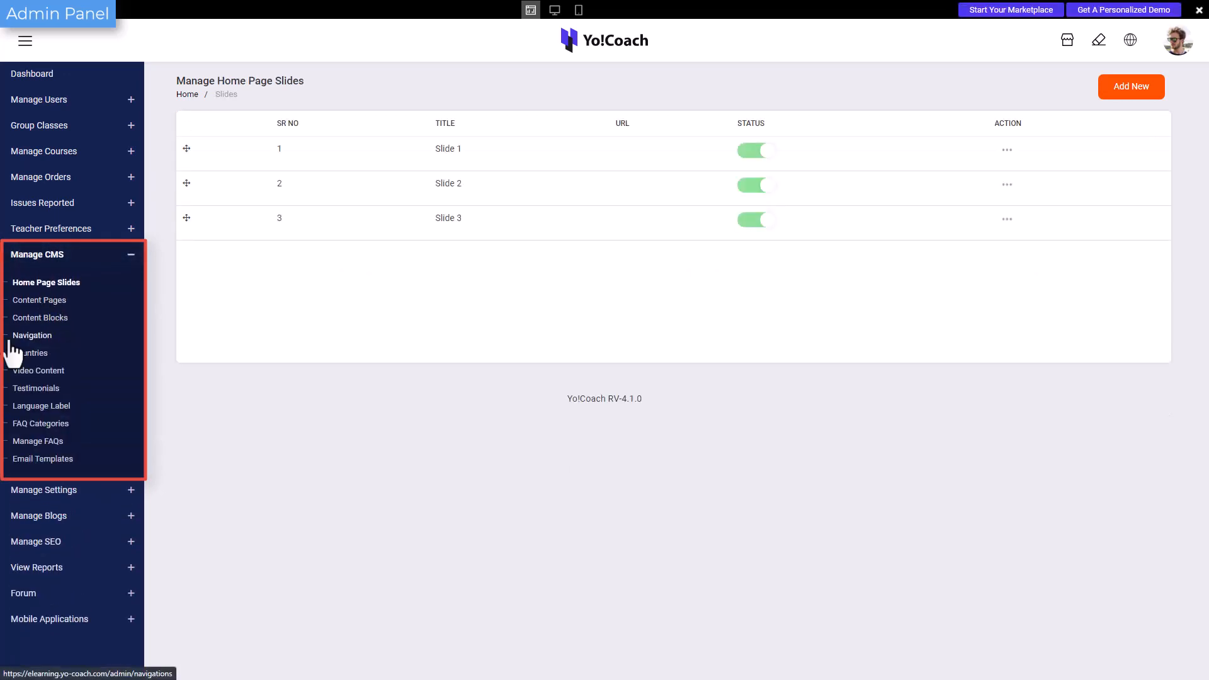
left_click(32, 335)
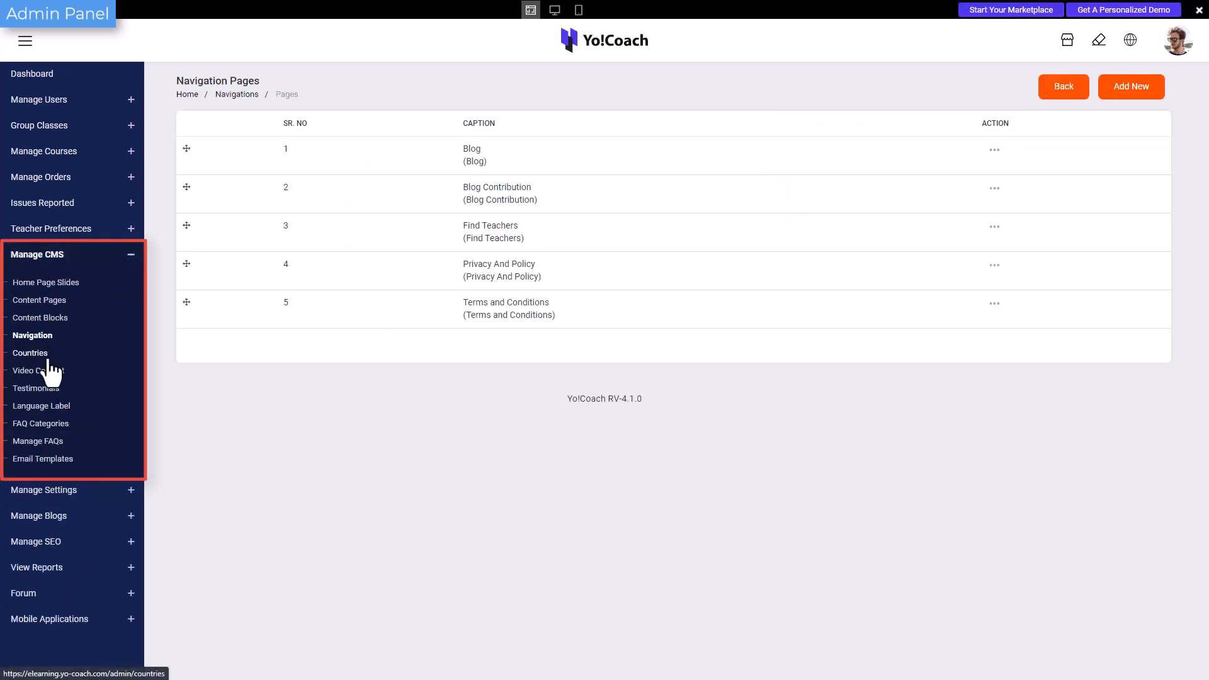
left_click(30, 352)
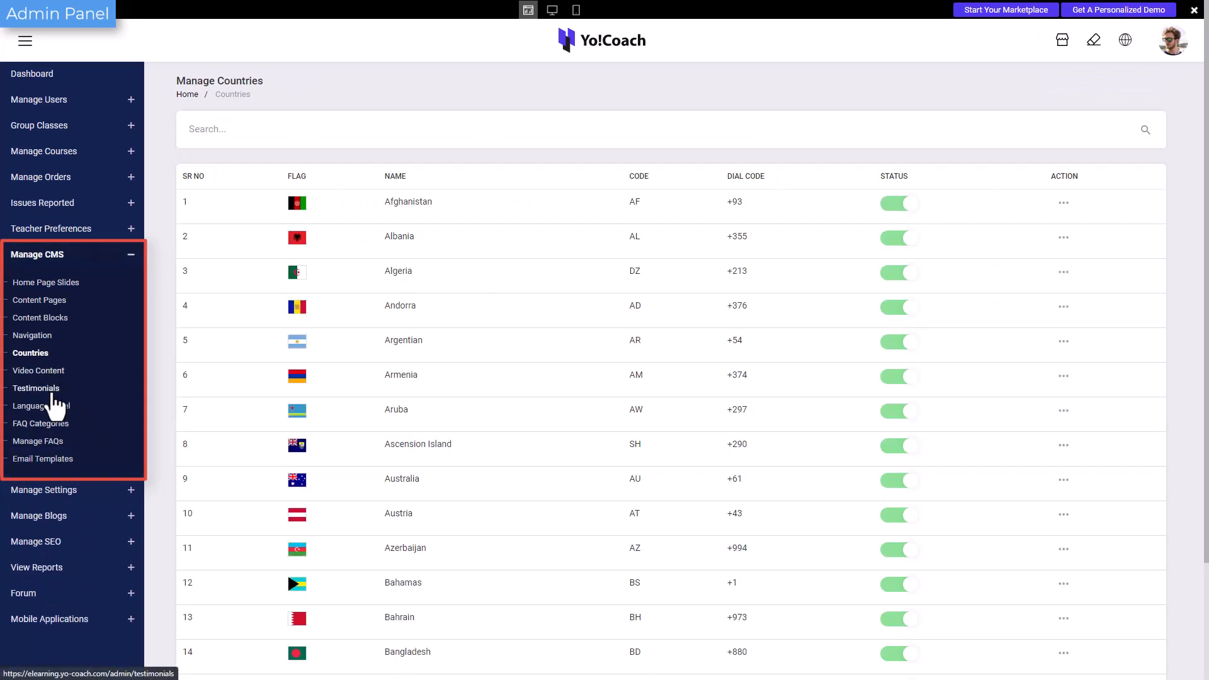
left_click(37, 388)
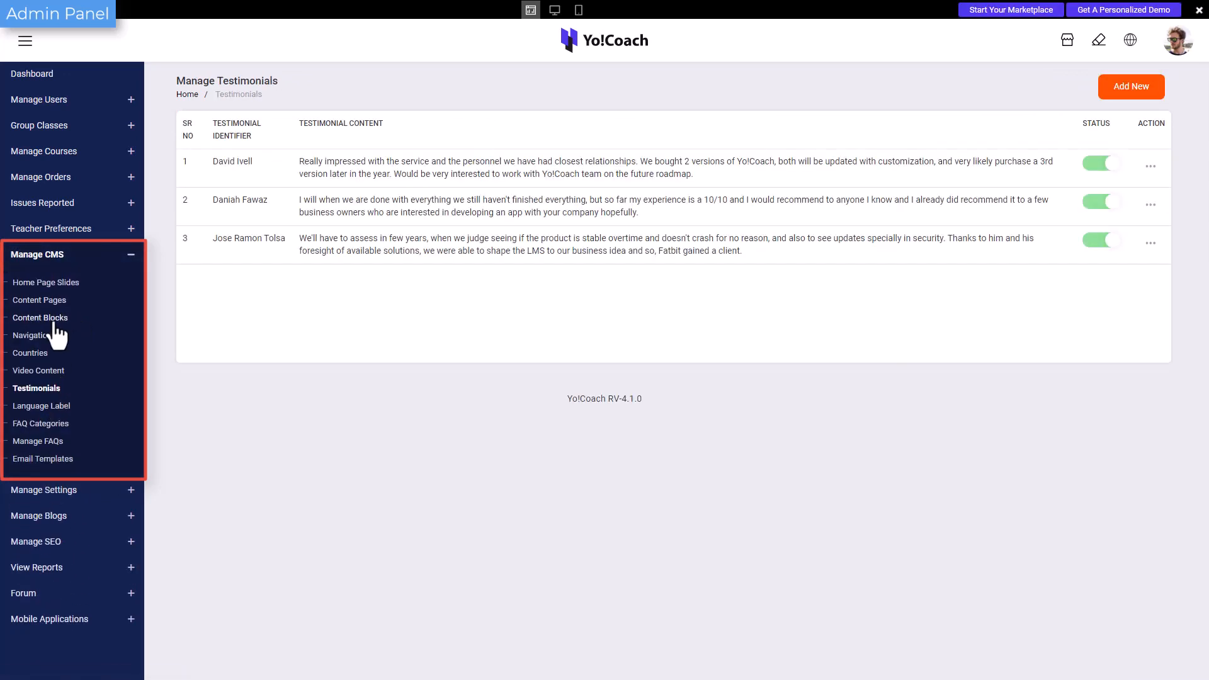
left_click(40, 317)
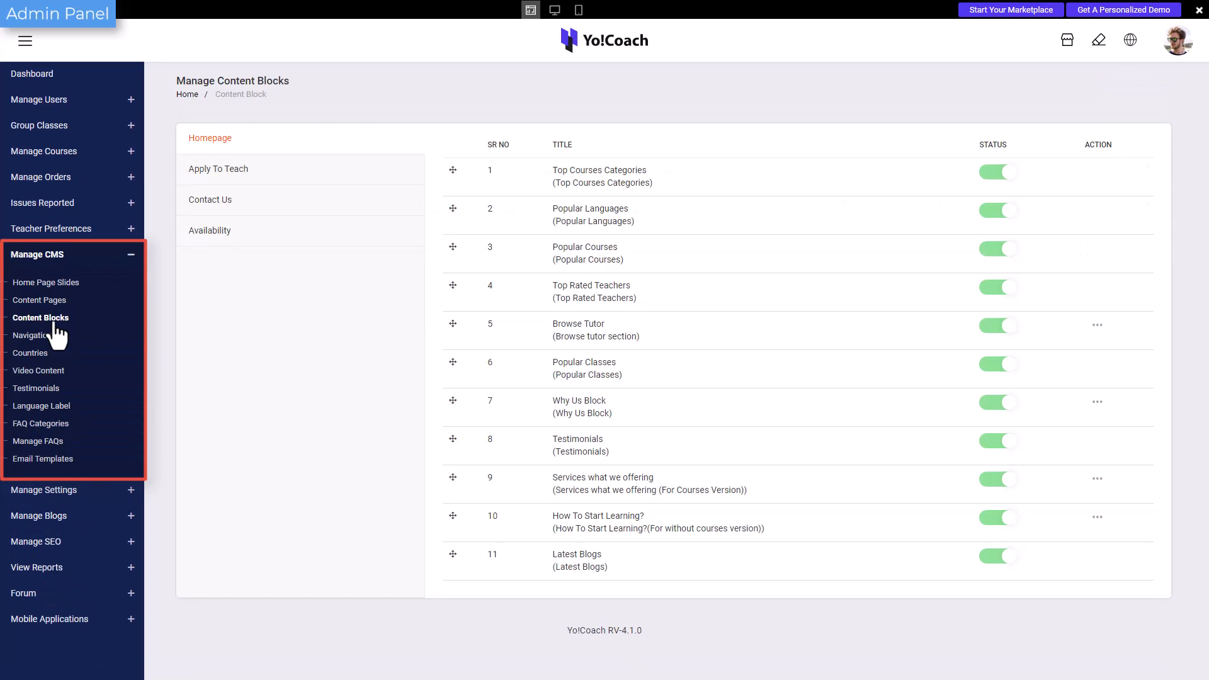
mouse_move(46, 463)
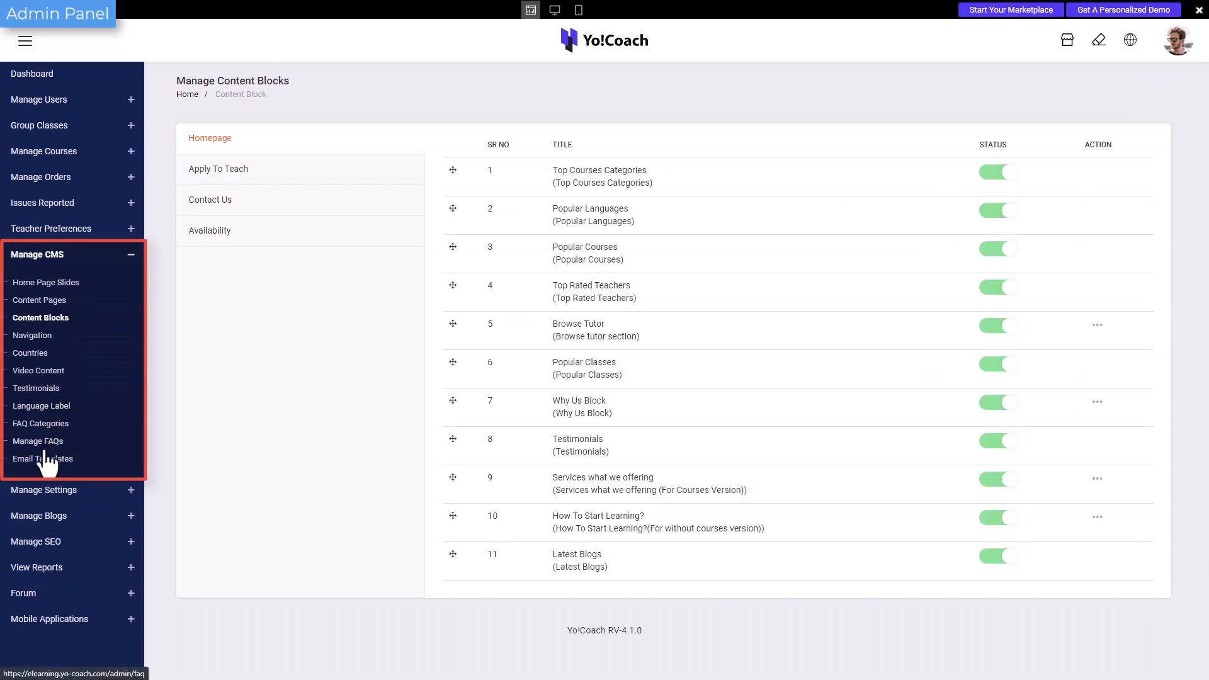
left_click(44, 459)
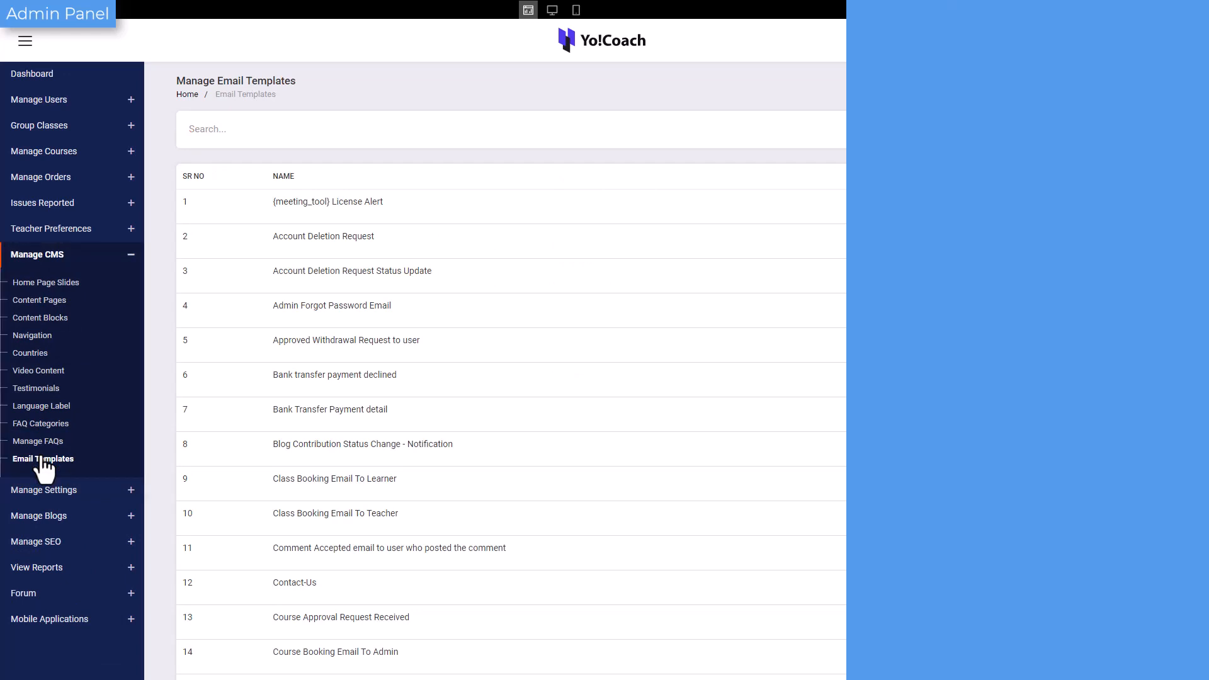
Apply to teach, complete profile media and five teaching languages, and begin adding a resume
left_click(551, 11)
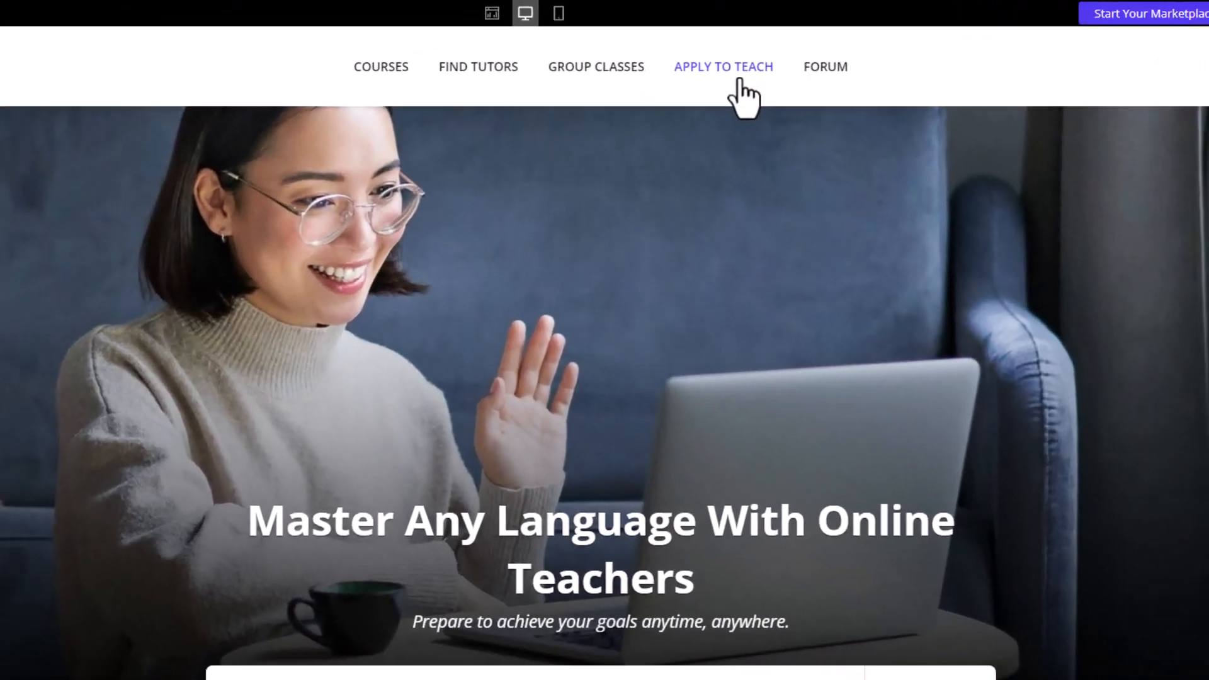
left_click(722, 66)
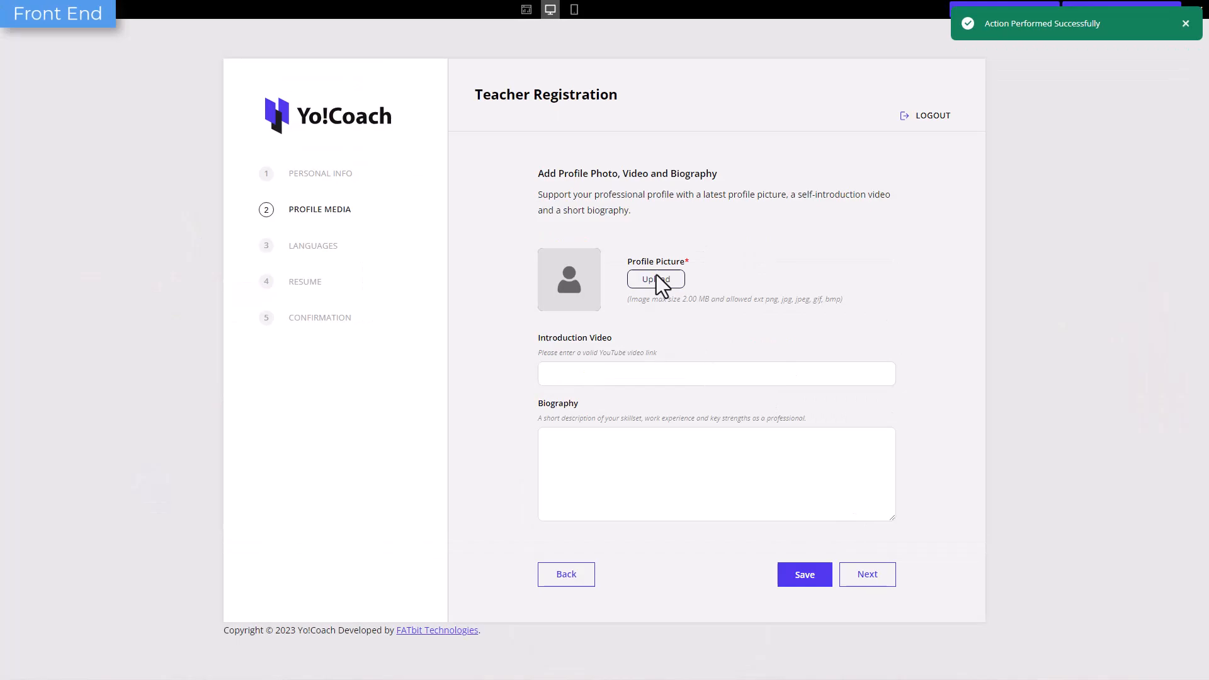
left_click(866, 573)
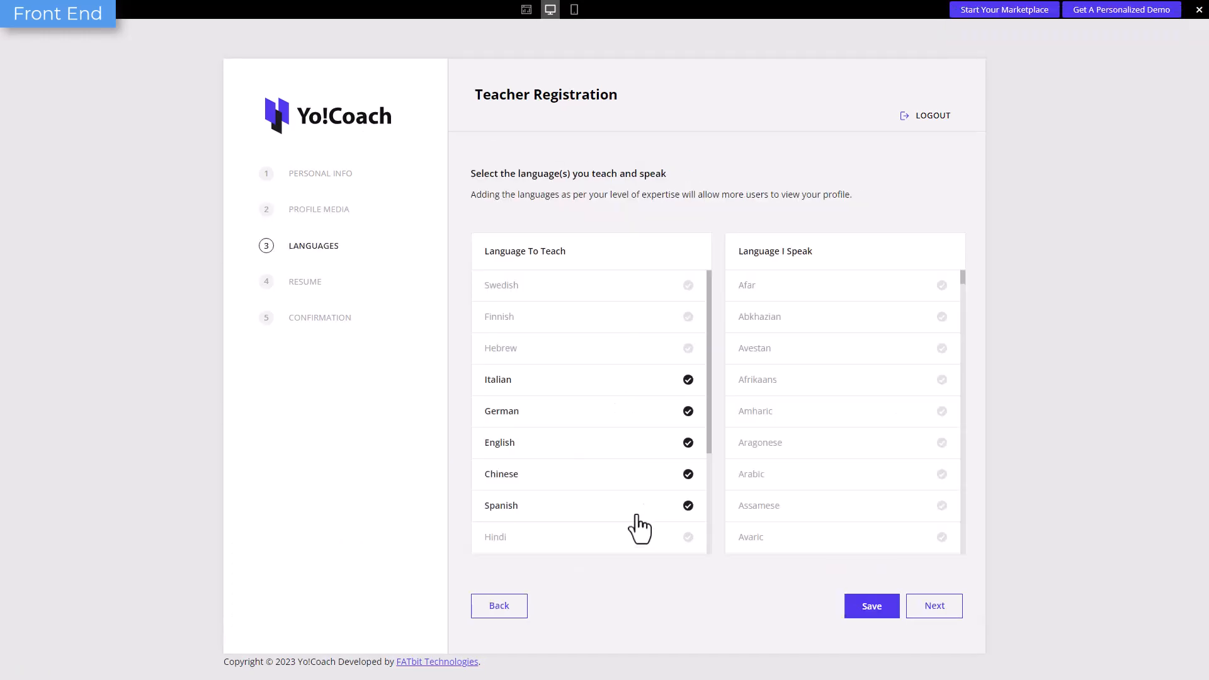
left_click(933, 605)
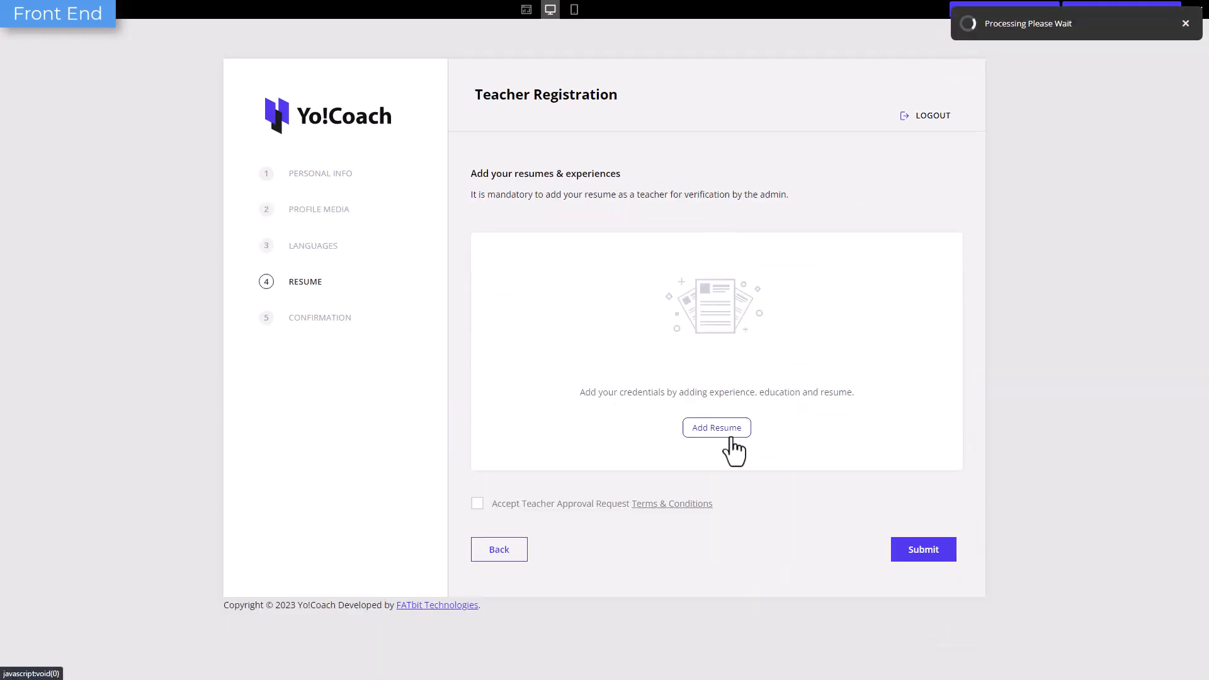
left_click(714, 427)
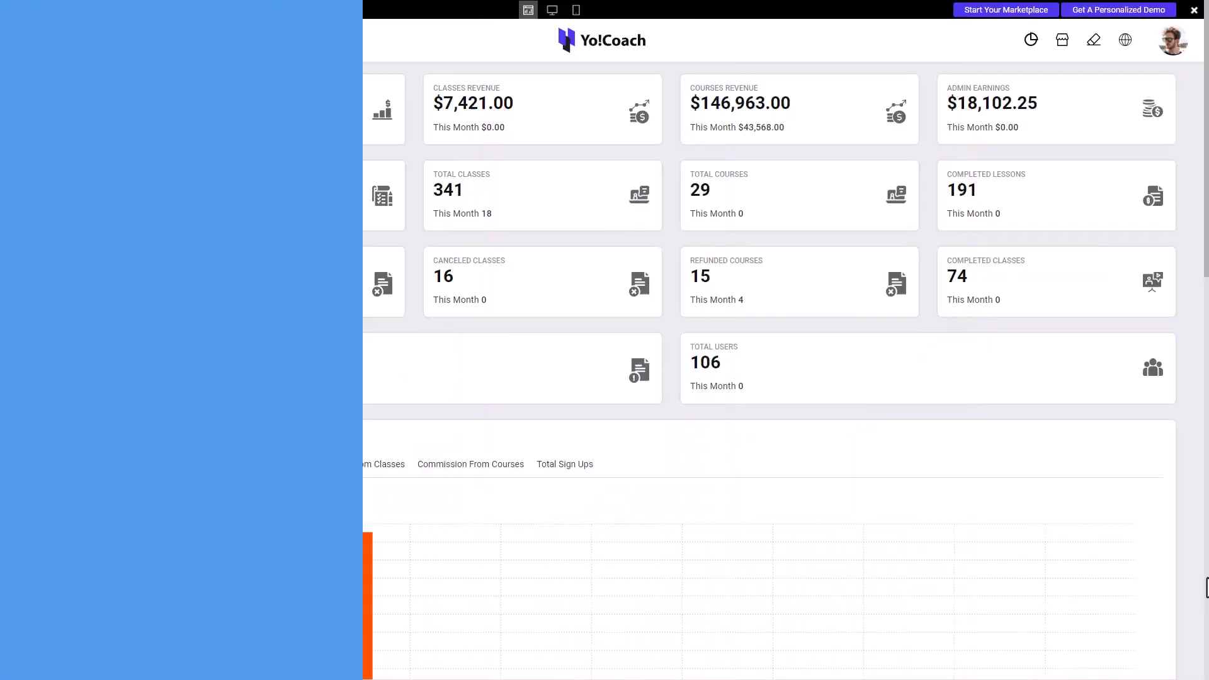
Set the teacher request status to Approved, then switch the account to Teacher Profile
left_click(45, 145)
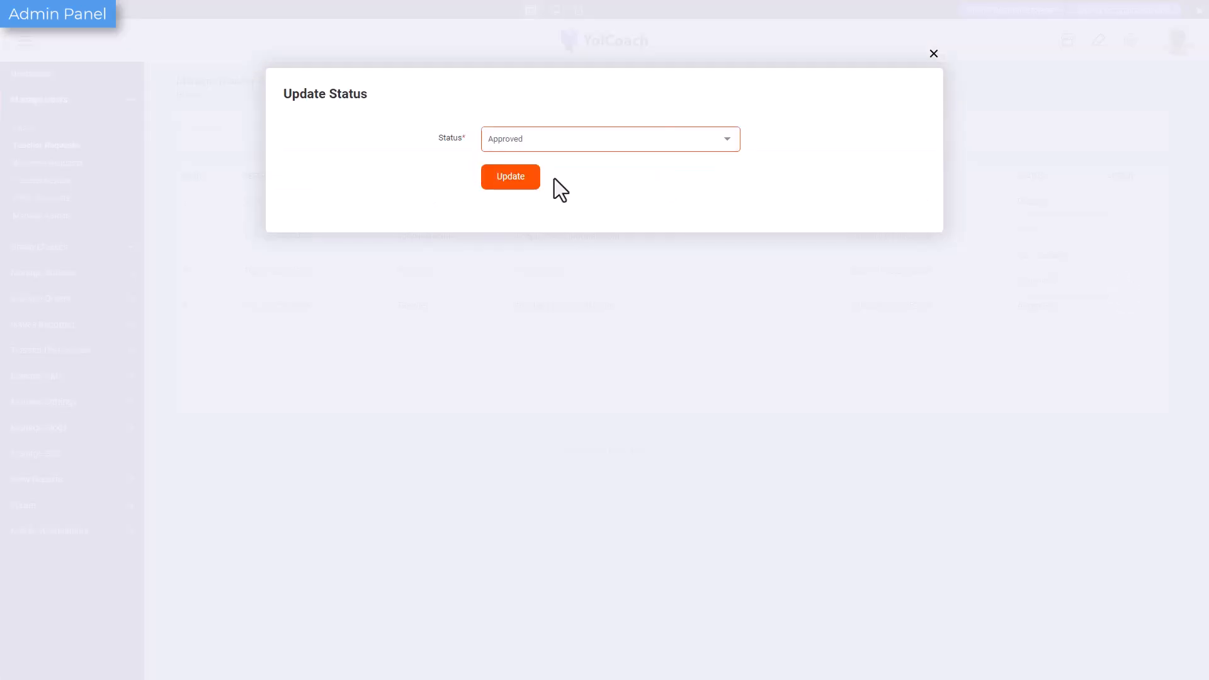
left_click(509, 176)
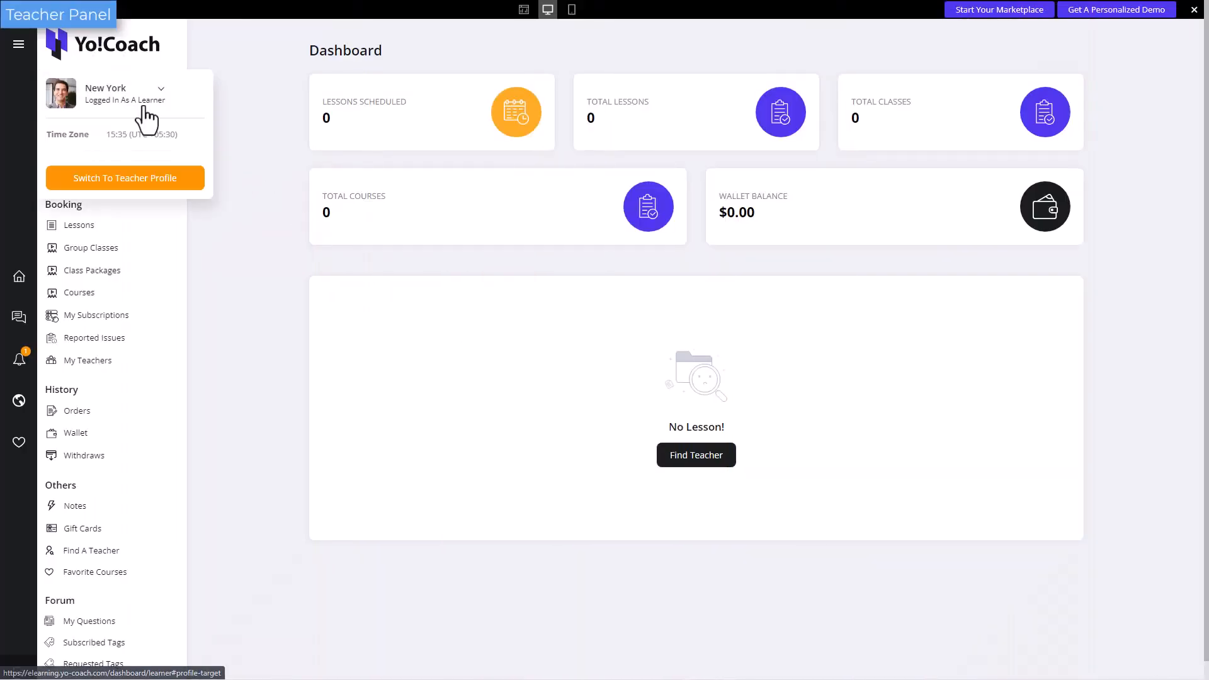
left_click(124, 178)
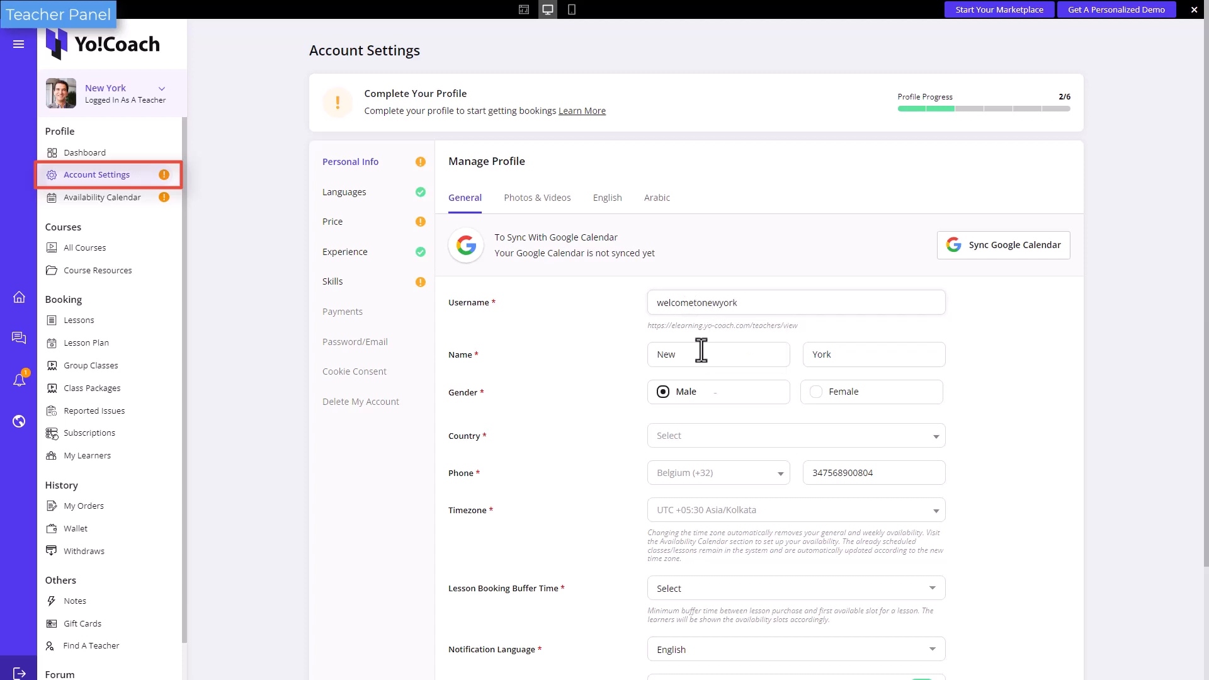
Save the English biography, teaching skills and weekly availability slots, reaching 6/6 progress
left_click(607, 197)
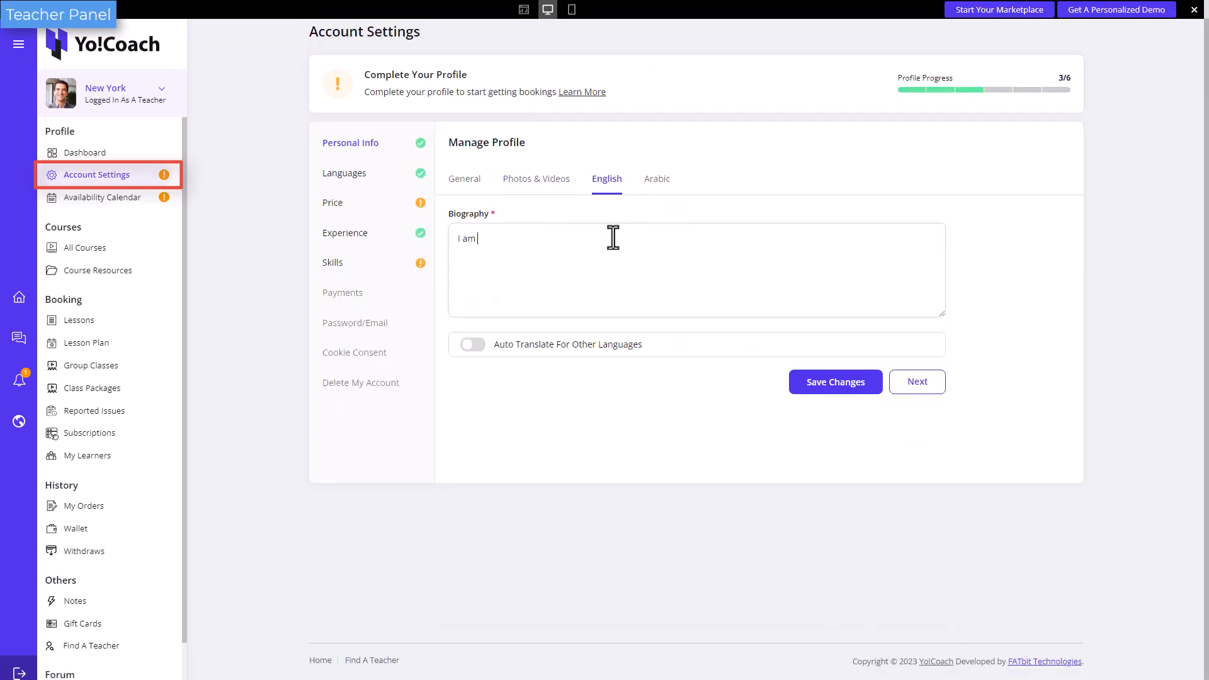
left_click(333, 202)
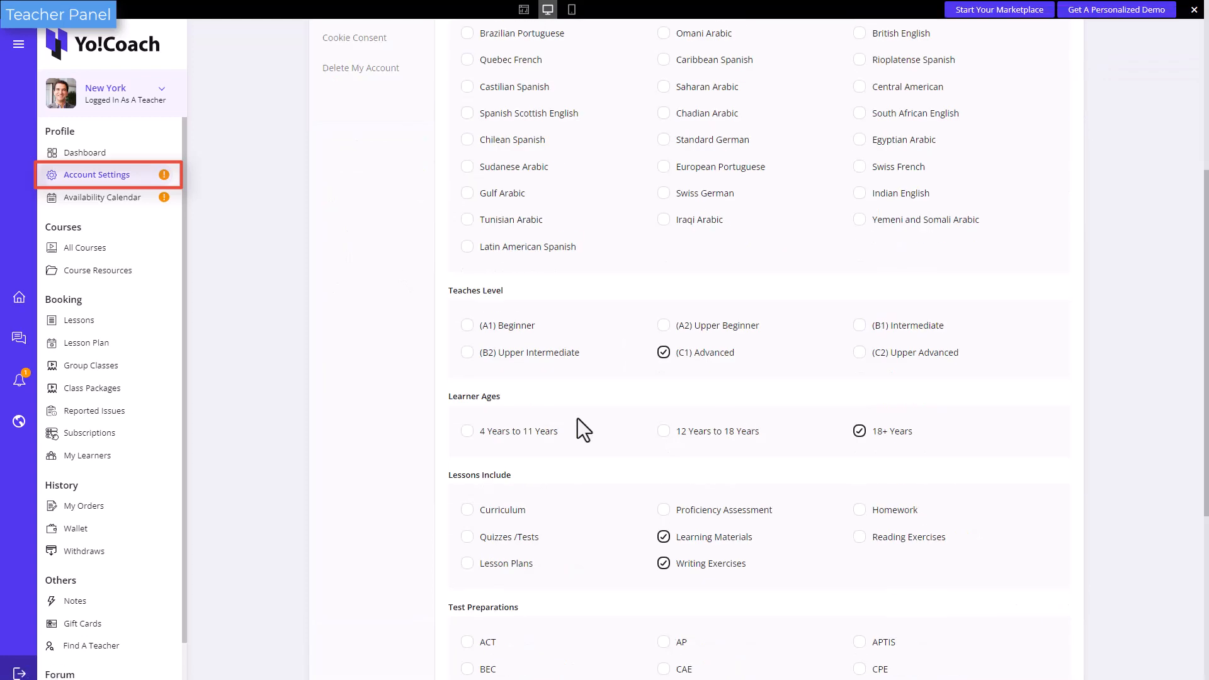
scroll("down", 3)
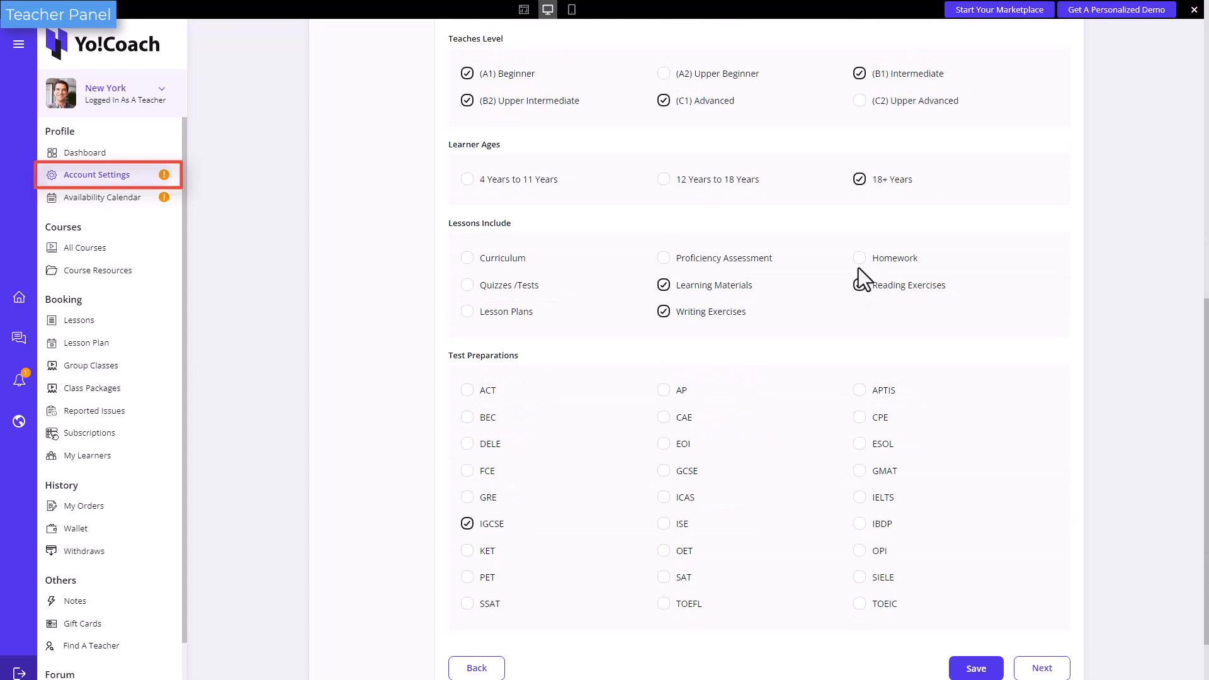
left_click(103, 196)
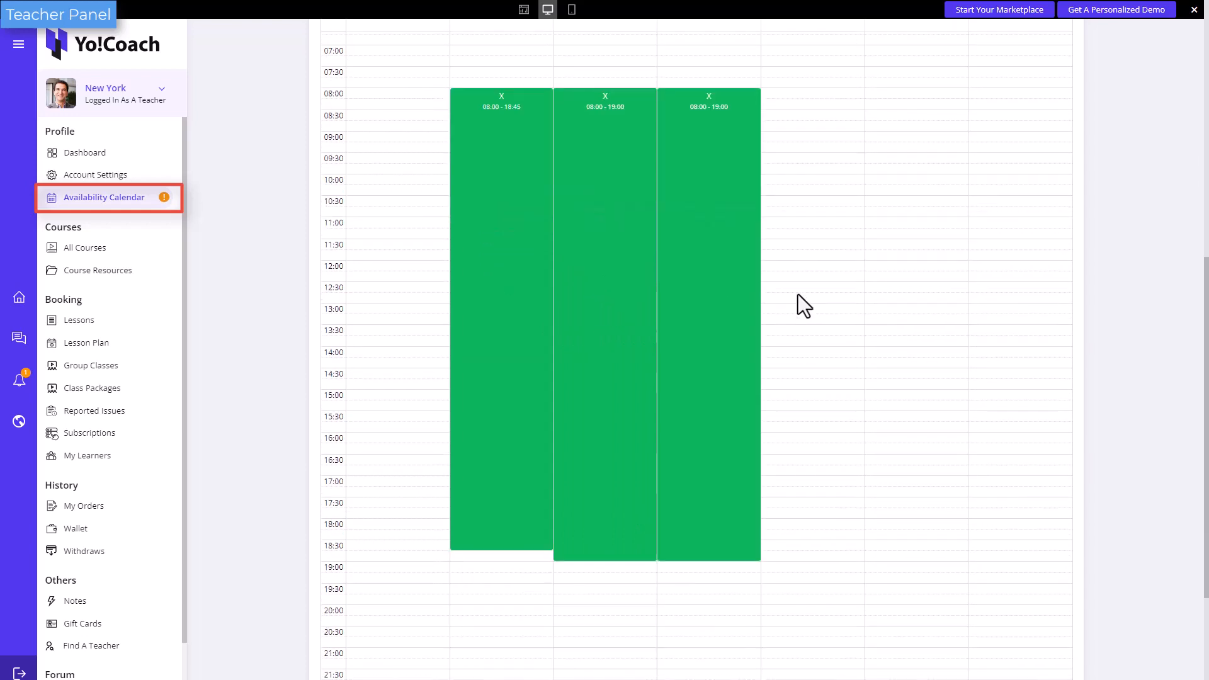
scroll("up", 3)
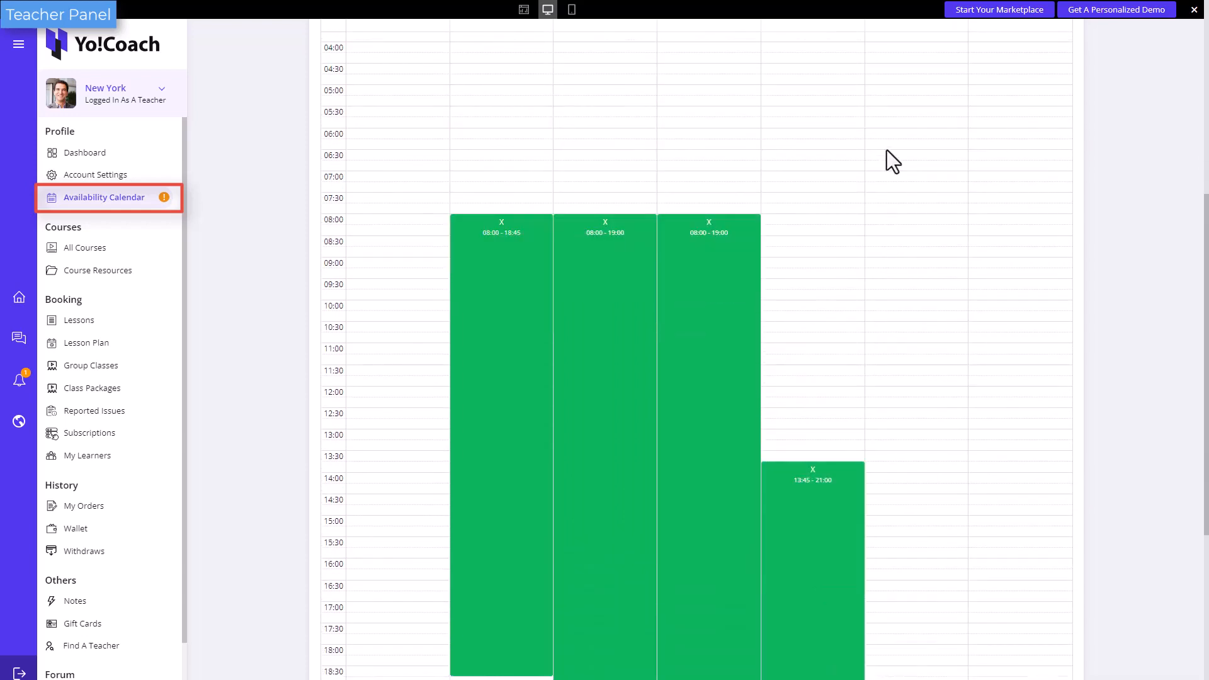
scroll("up", 3)
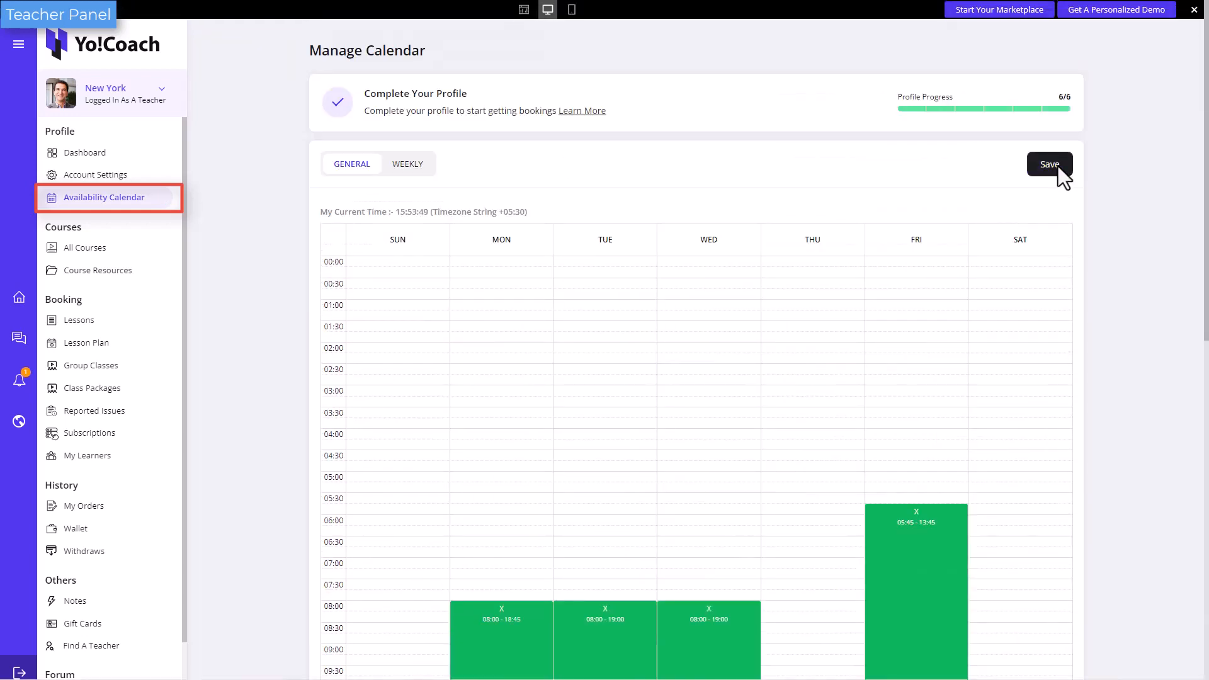
left_click(90, 365)
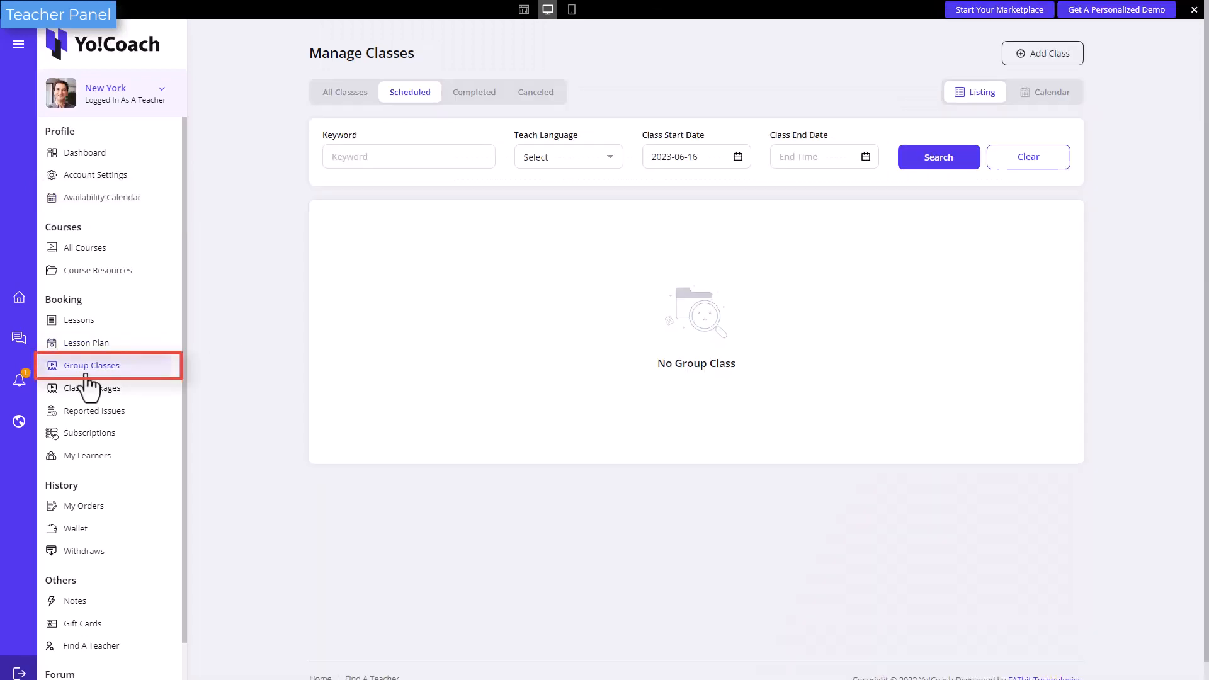
Add class 'Portuguese made easy with Dave': Jul 14, 2023 04:15, $130 fee, 55 seats
left_click(1041, 53)
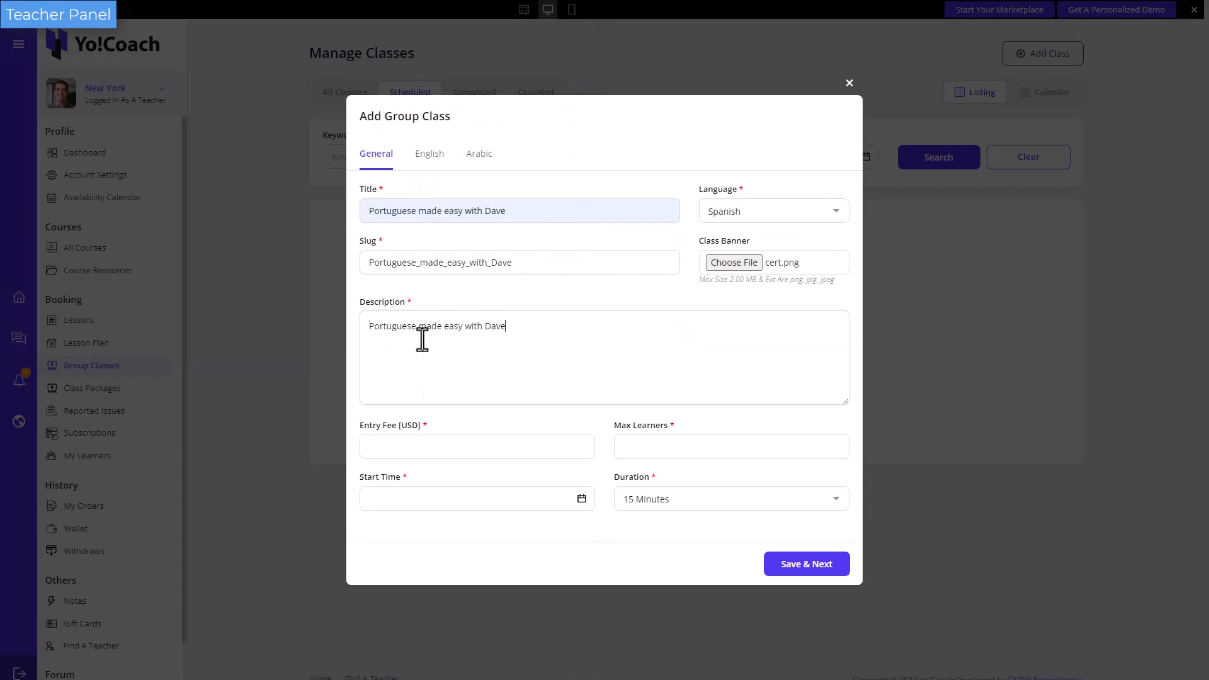
left_click(805, 563)
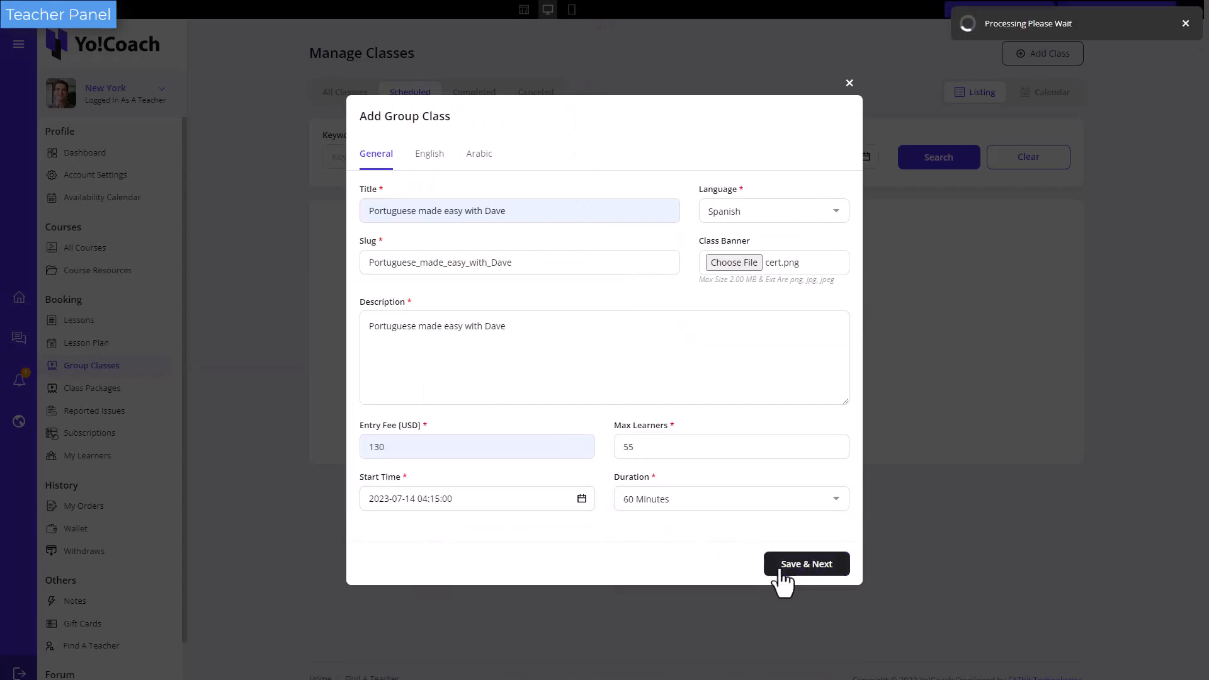
left_click(805, 564)
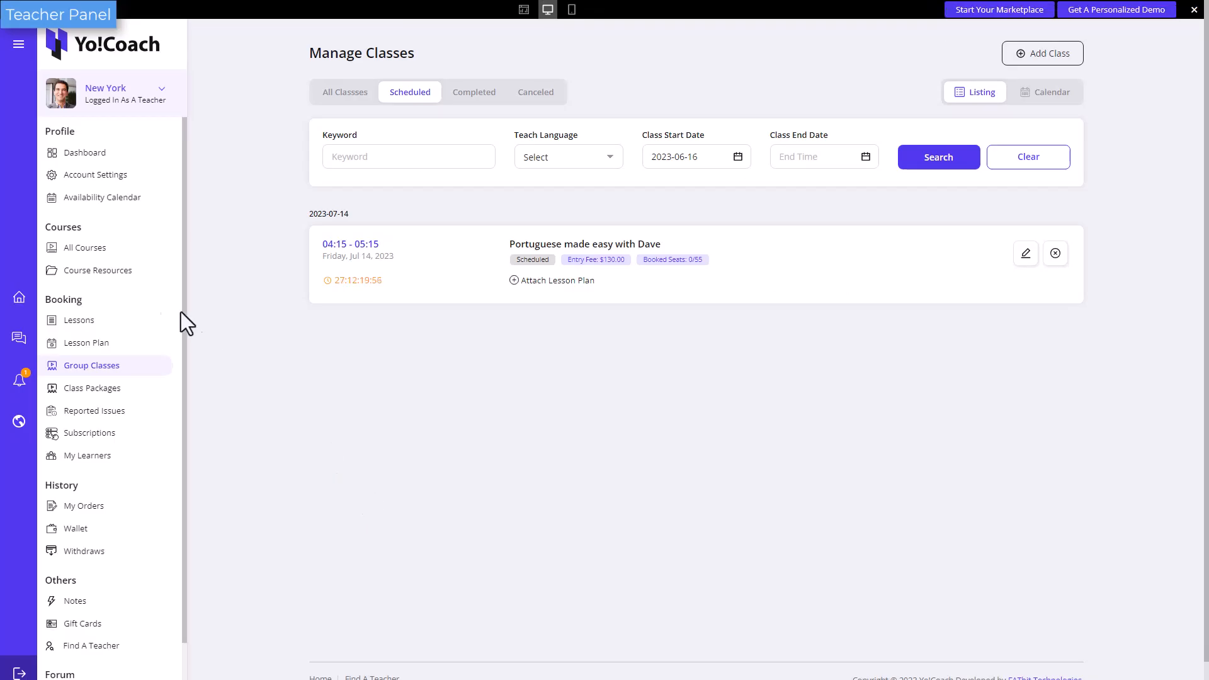
left_click(86, 248)
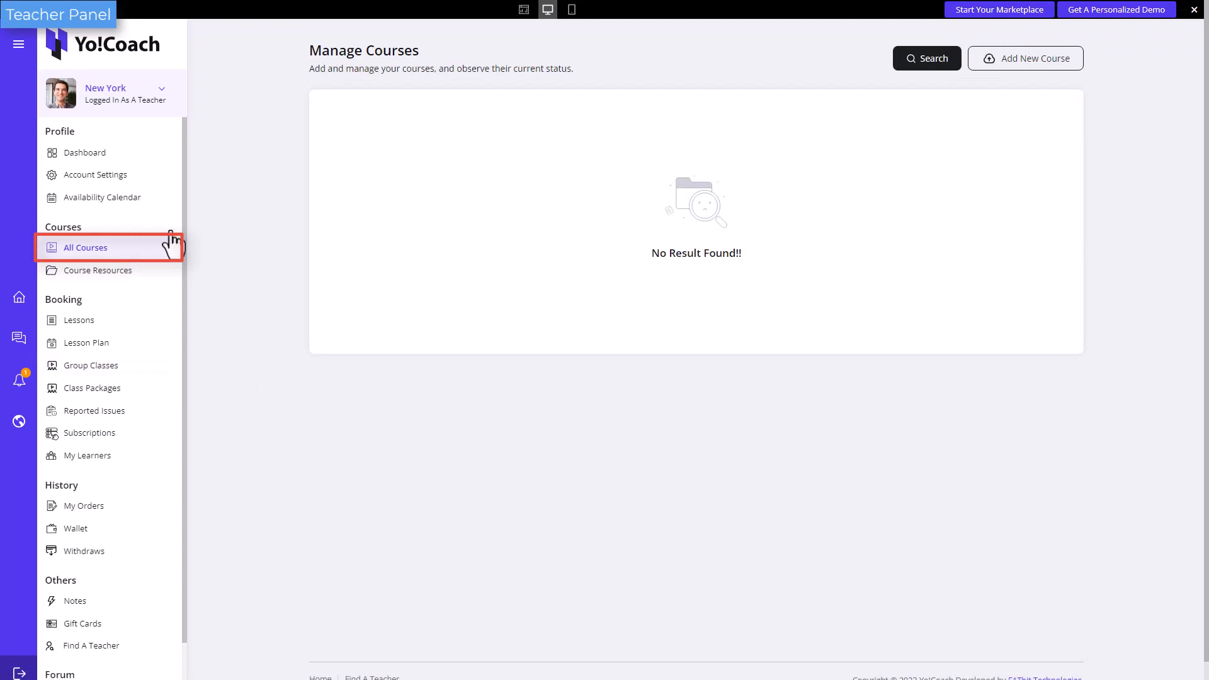
Show Manage Courses with the C$150 four-lecture Spanish speaking course pending approval
left_click(1025, 58)
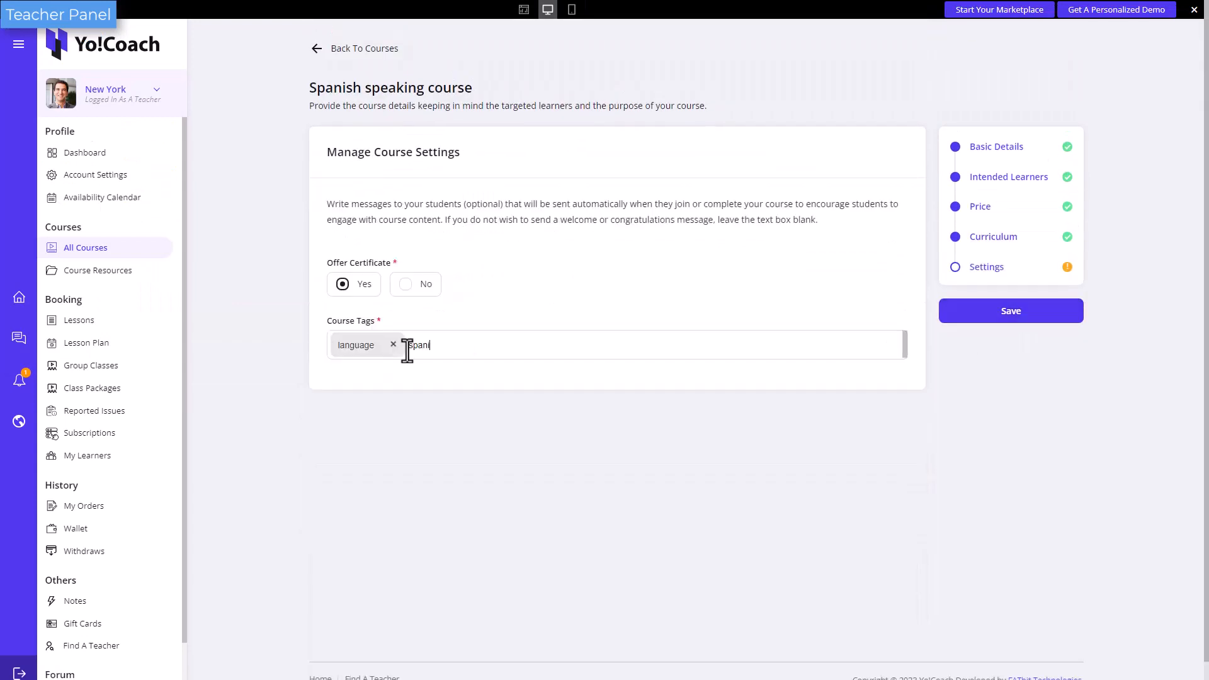
left_click(86, 247)
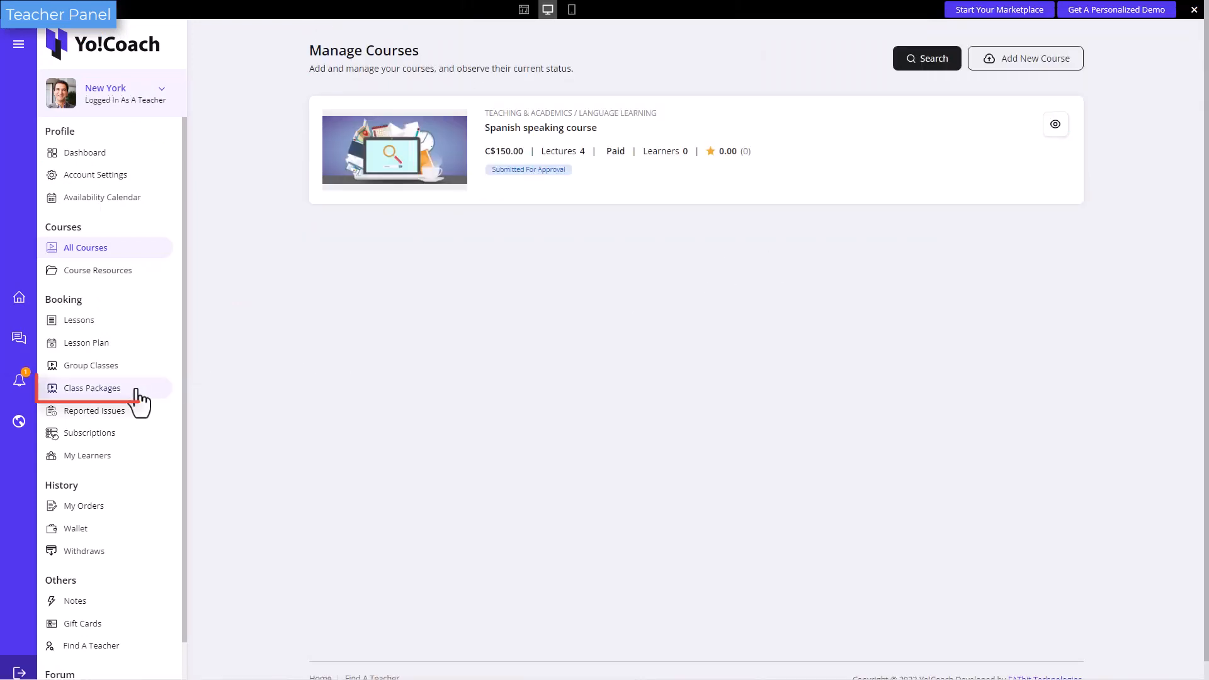
Save the three-class Chinese Speaking Masterclass package and its English translation
left_click(92, 388)
type("Seconf")
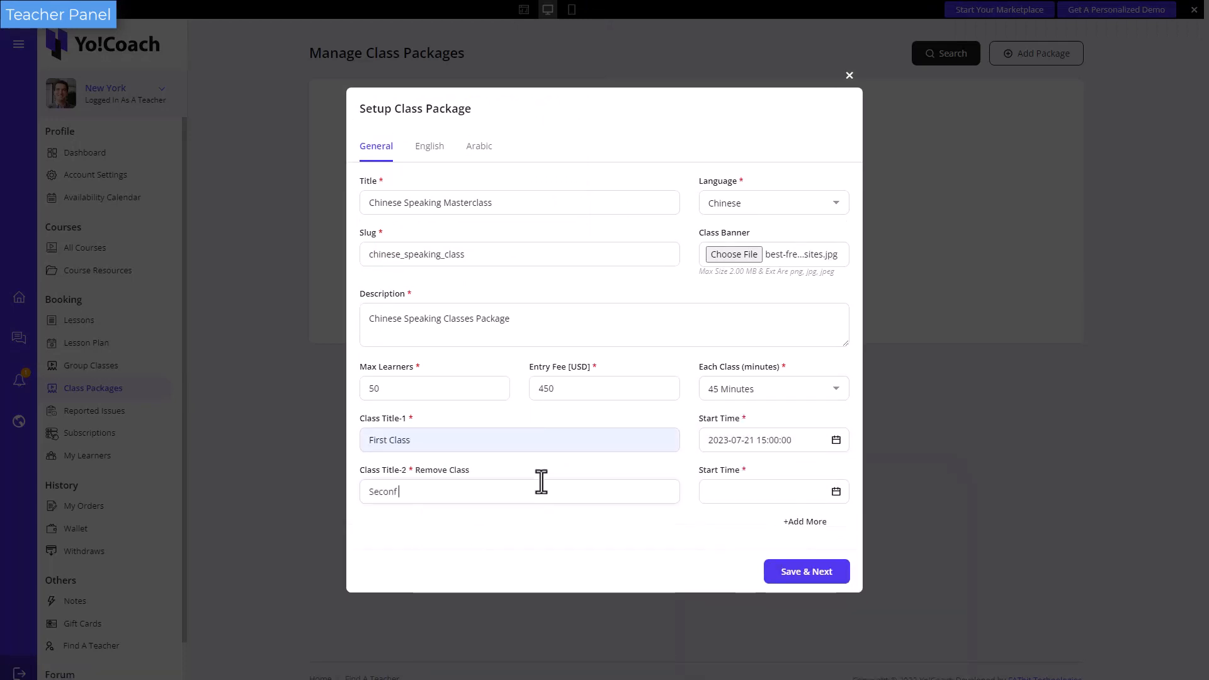
left_click(805, 571)
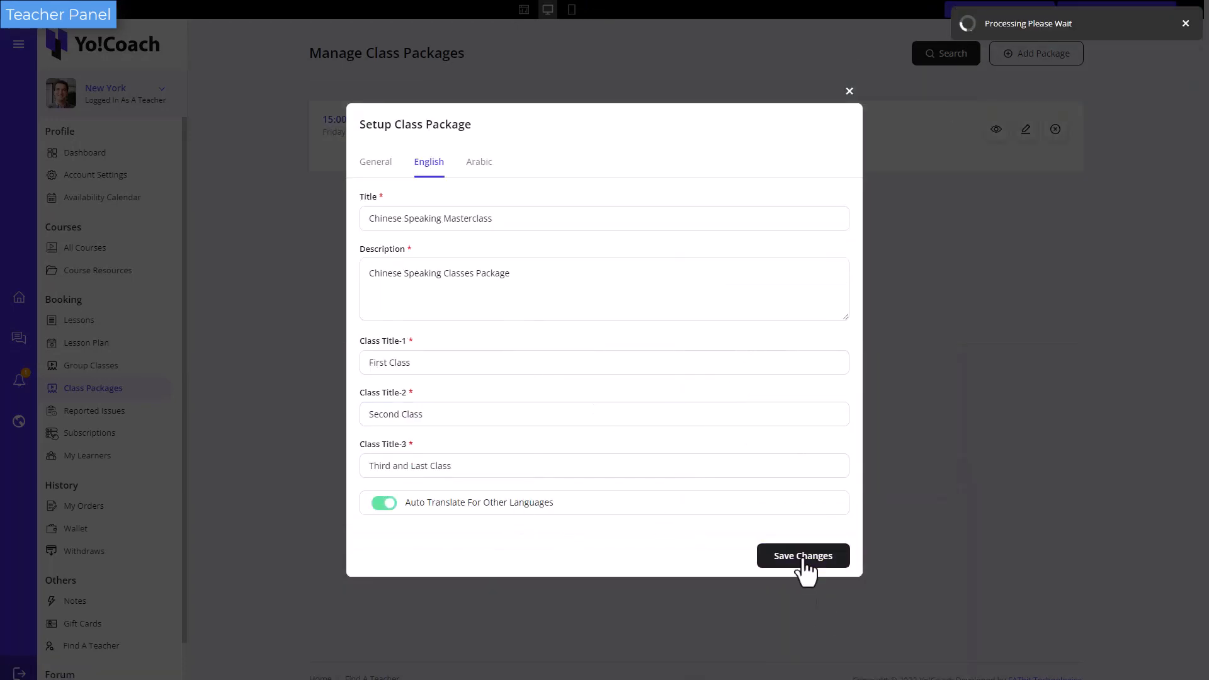
left_click(802, 556)
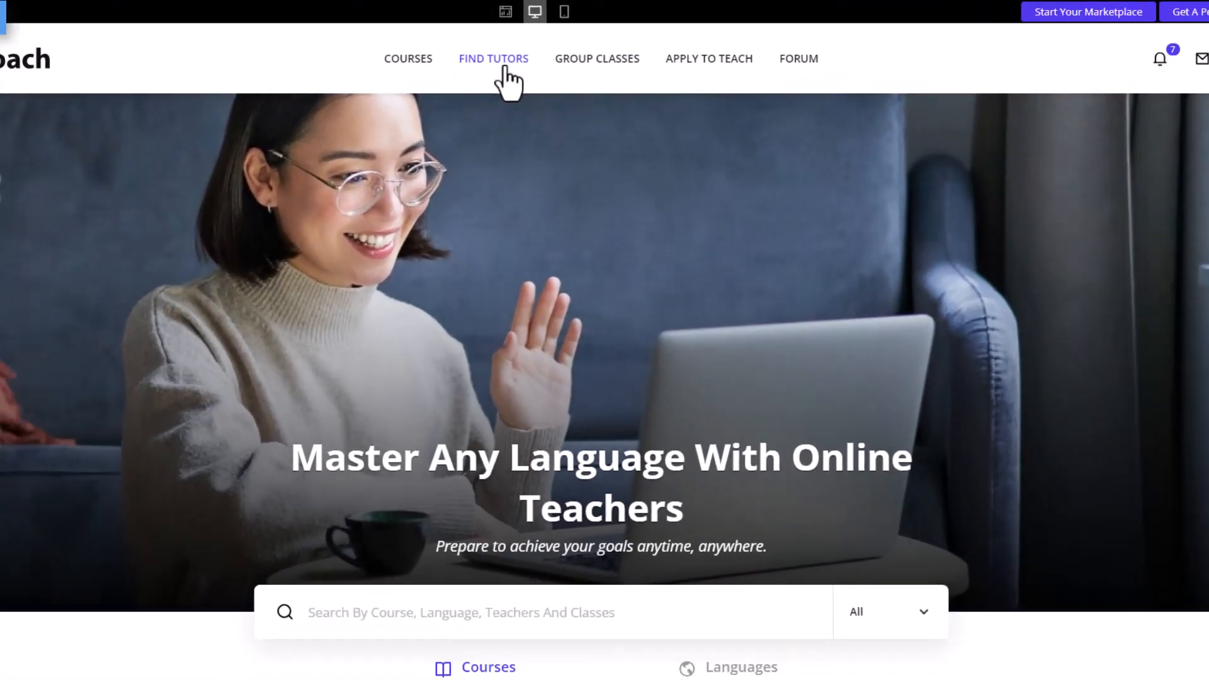
Start booking the first tutor's 30-minute Italian lesson from Find Tutors
left_click(493, 58)
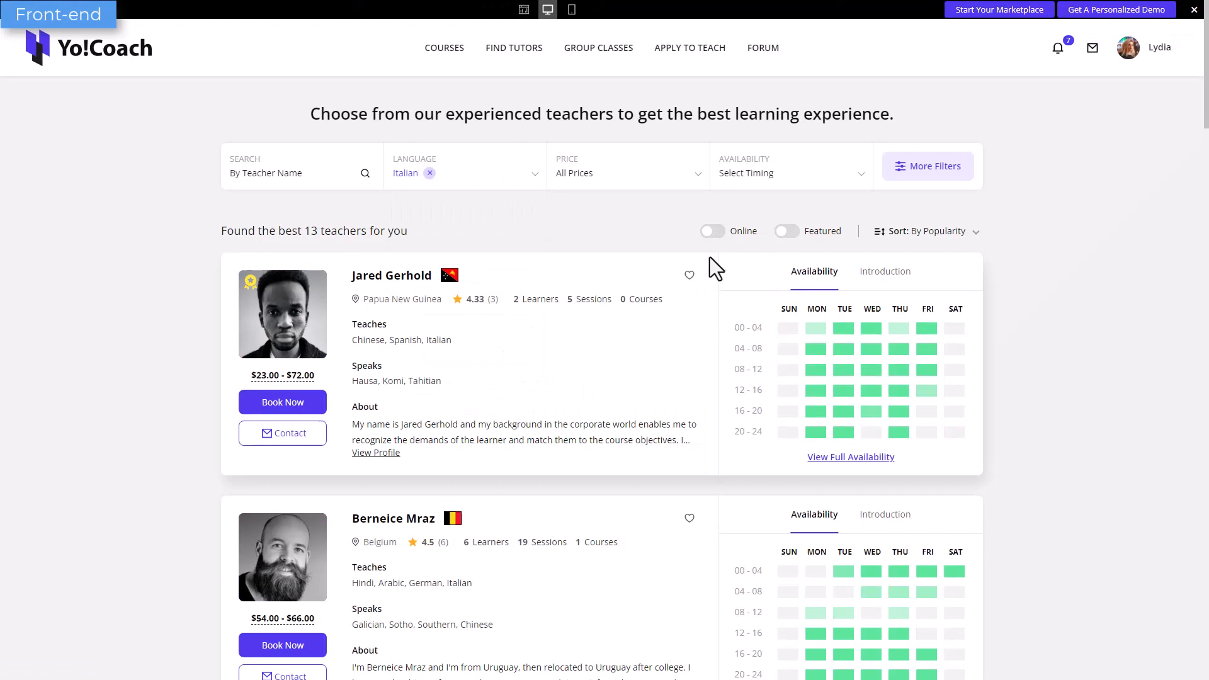
left_click(282, 402)
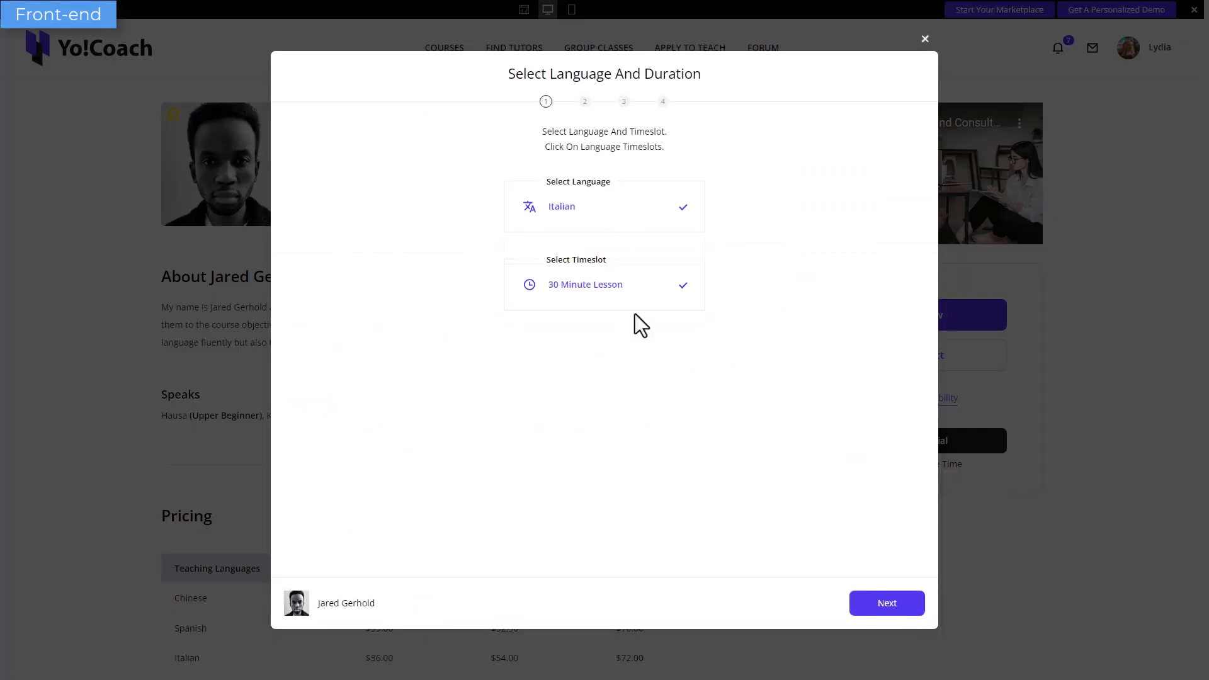
left_click(886, 603)
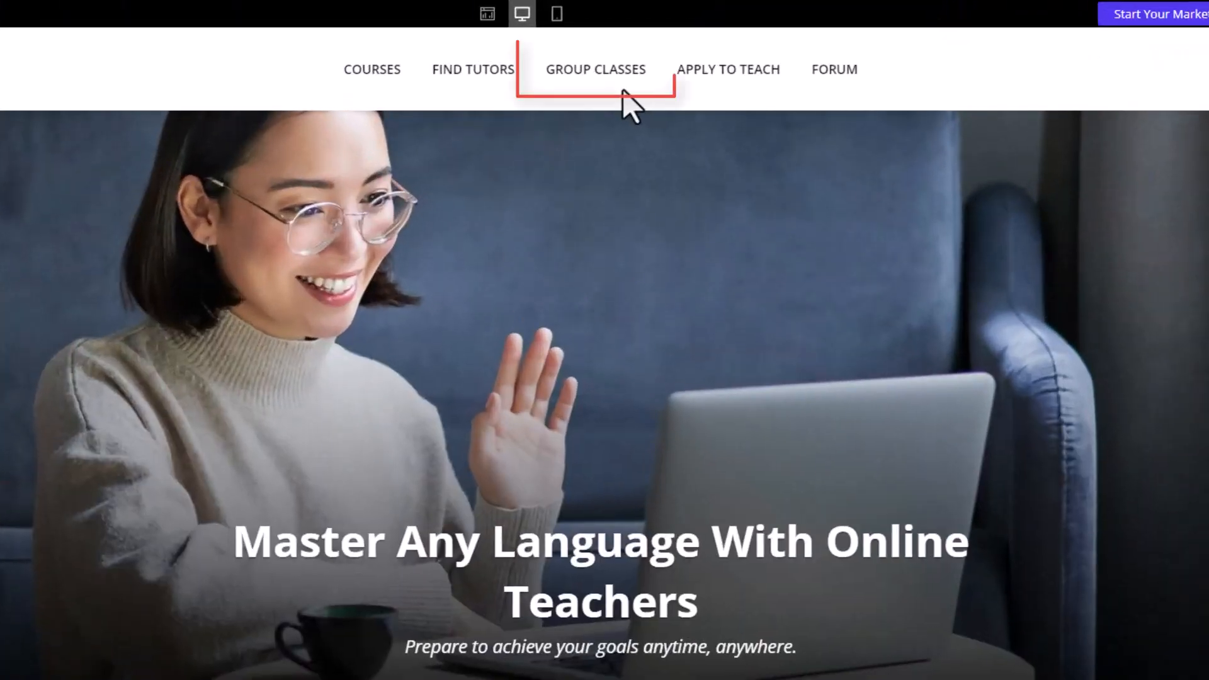
Order the $31 Arabic alphabets group class and enroll in the $618 iOS course
left_click(595, 69)
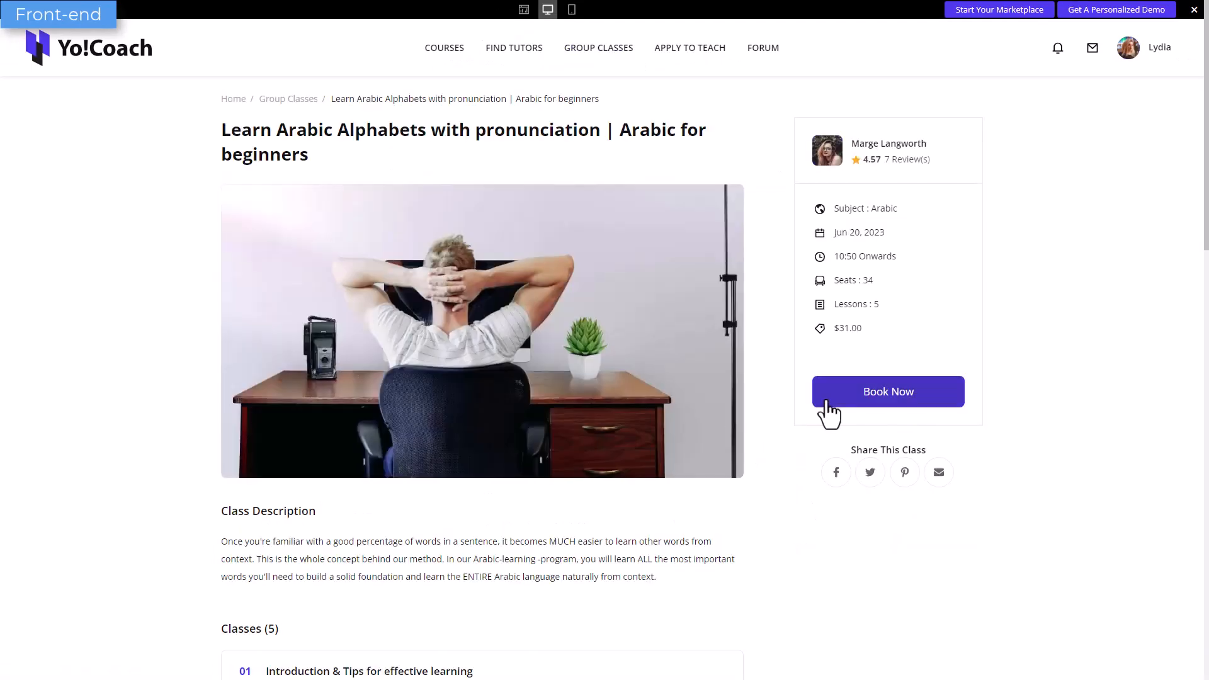
left_click(888, 391)
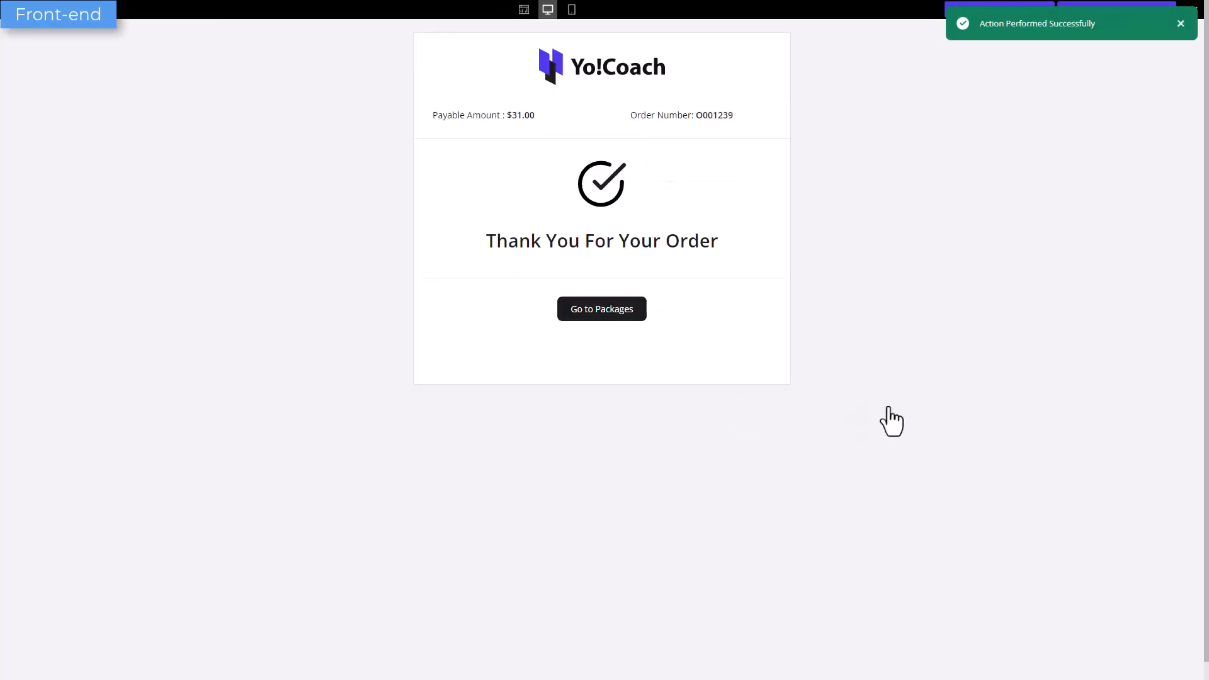
left_click(601, 308)
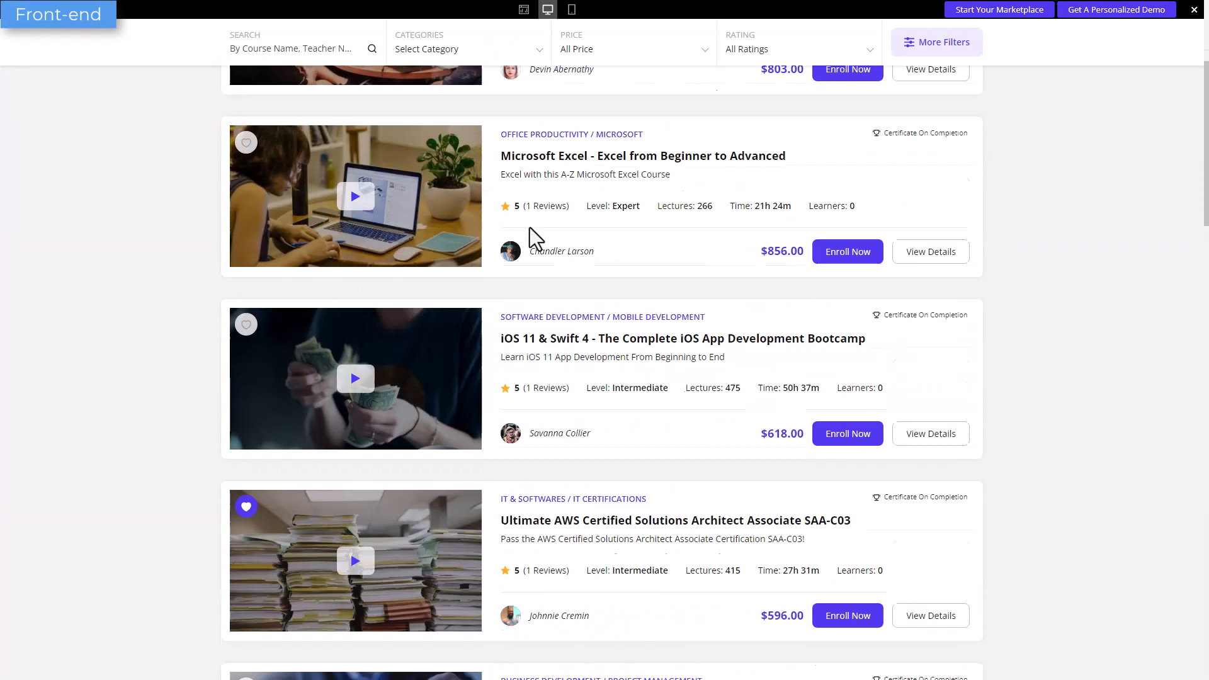
left_click(846, 433)
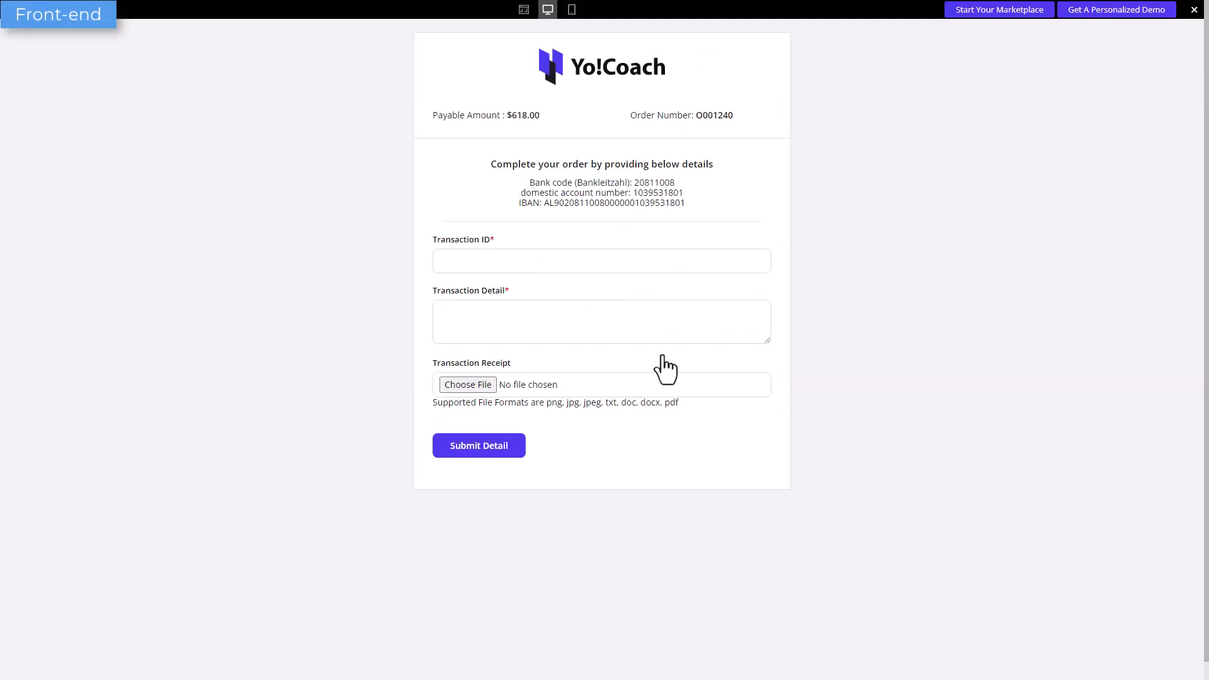
left_click(478, 446)
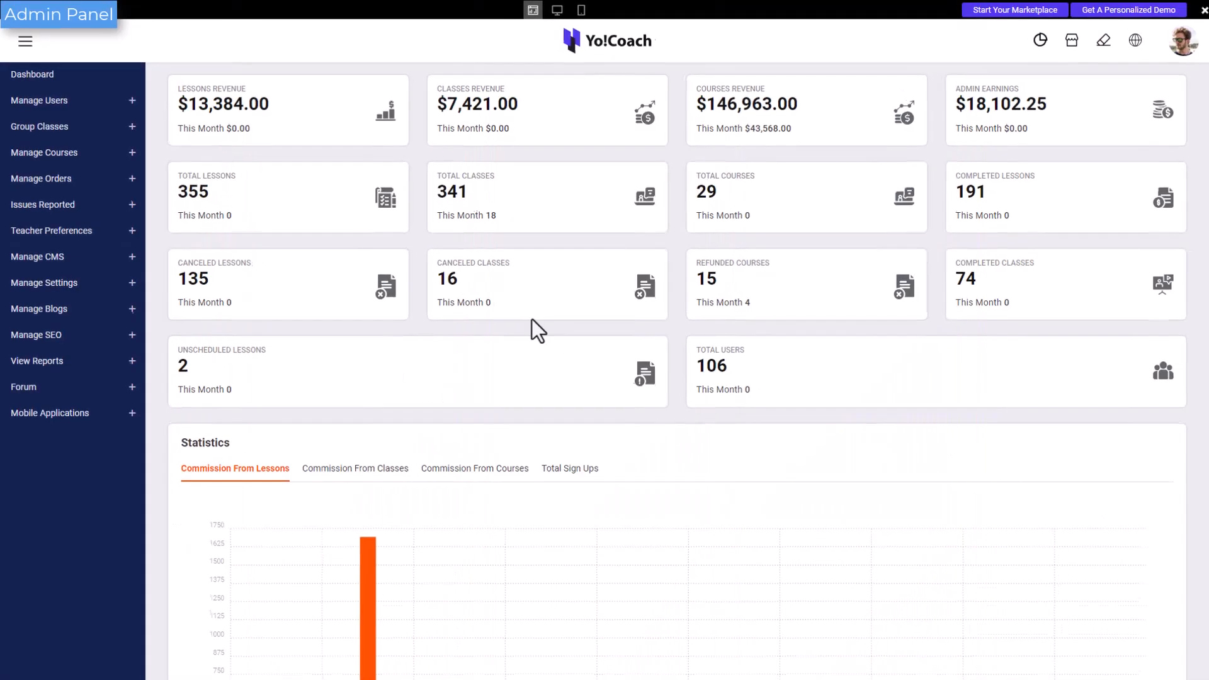
Review the admin revenue overview and the teacher dashboard's earnings and wallet balance
left_click(41, 178)
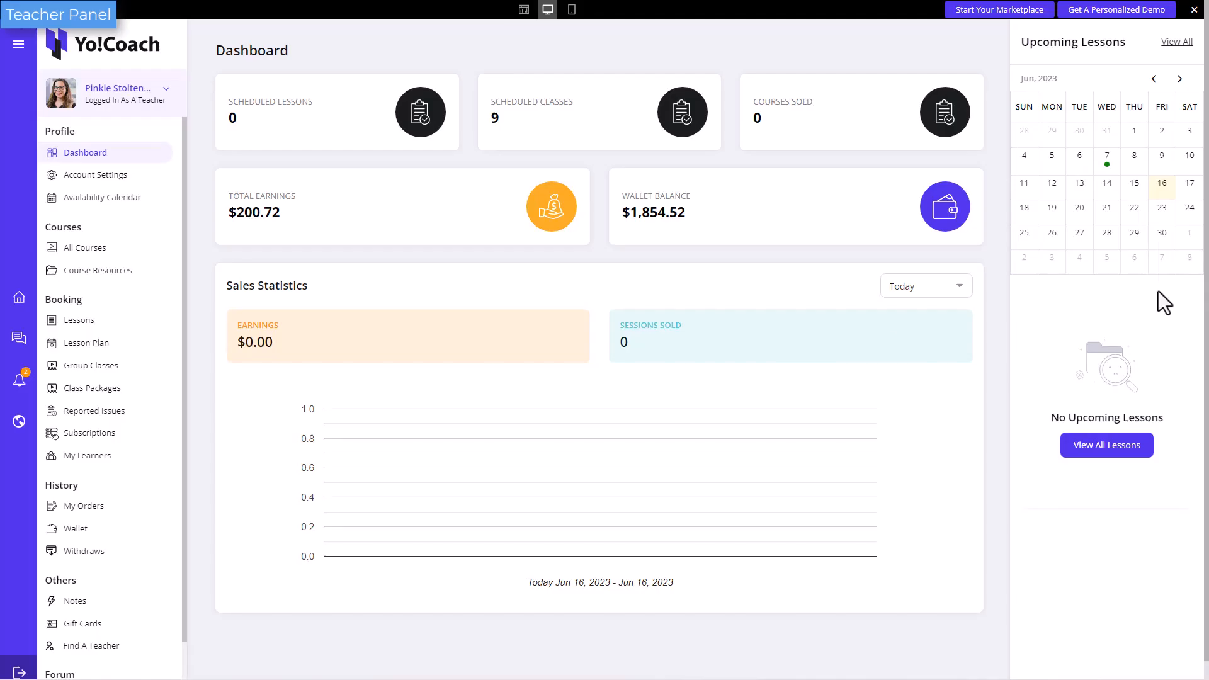
left_click(77, 528)
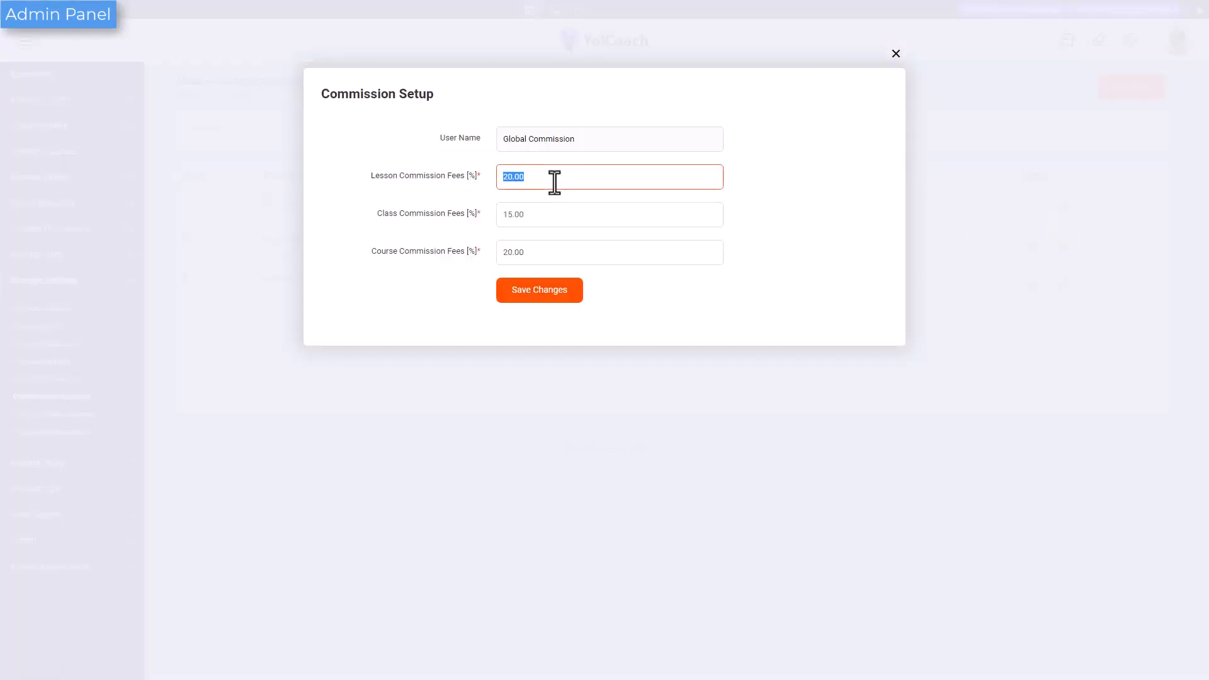
Set global commission to lesson 15%, class 20%, course 20%, then view PWA settings
left_click(540, 290)
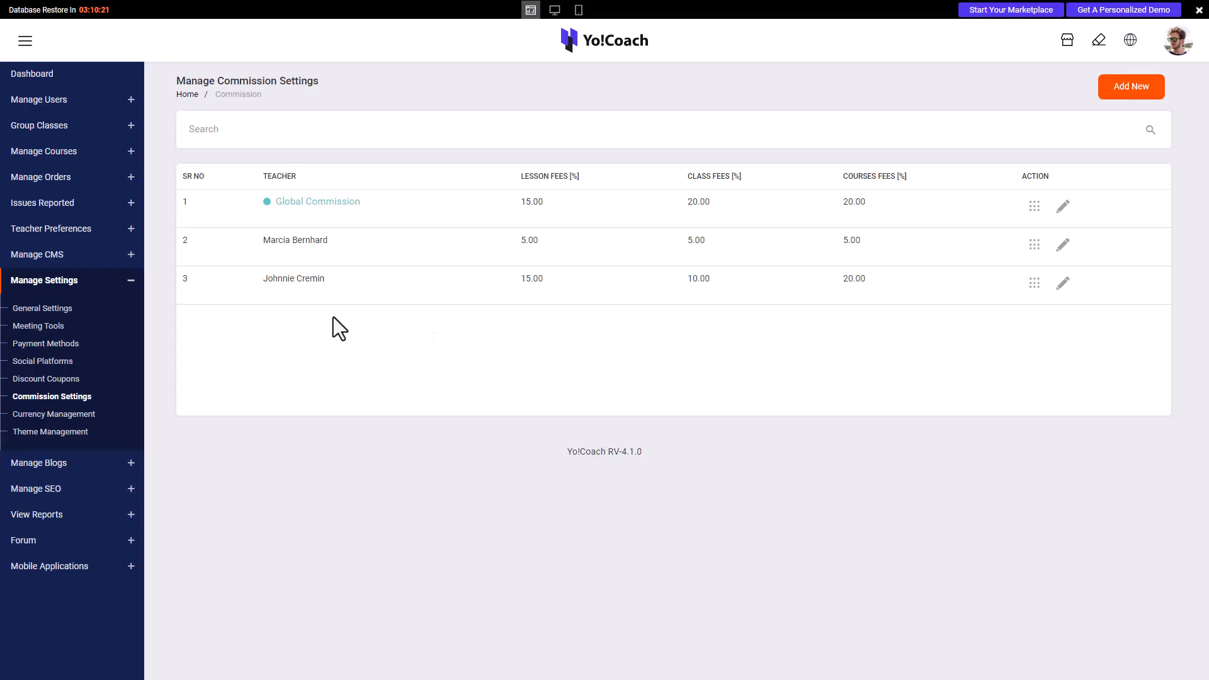
left_click(43, 308)
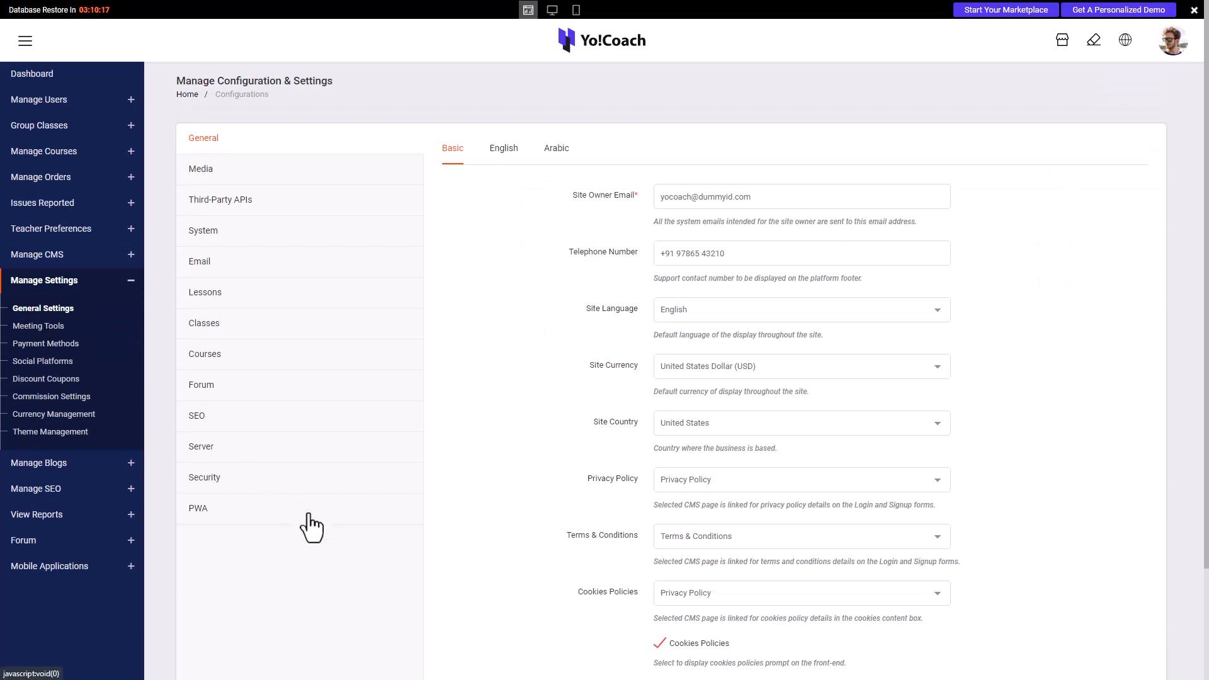
left_click(199, 508)
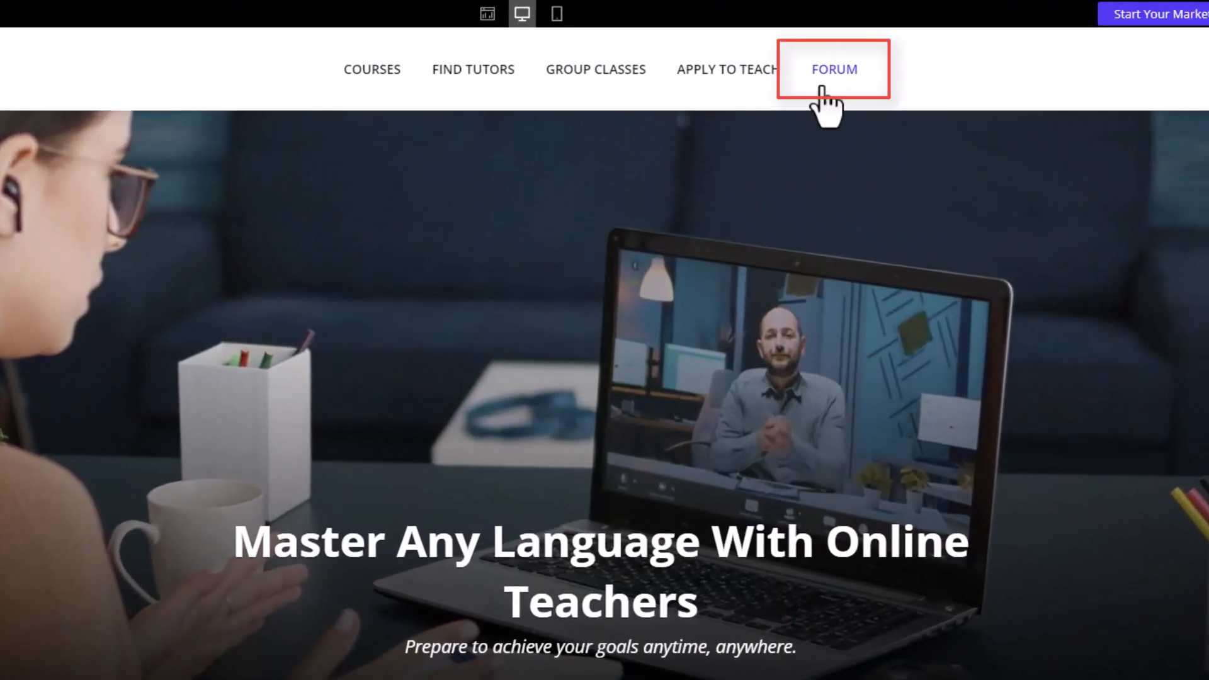
Answer the Korean languages forum question with 'many types of formal and informal types of Korean Languages.'
left_click(834, 69)
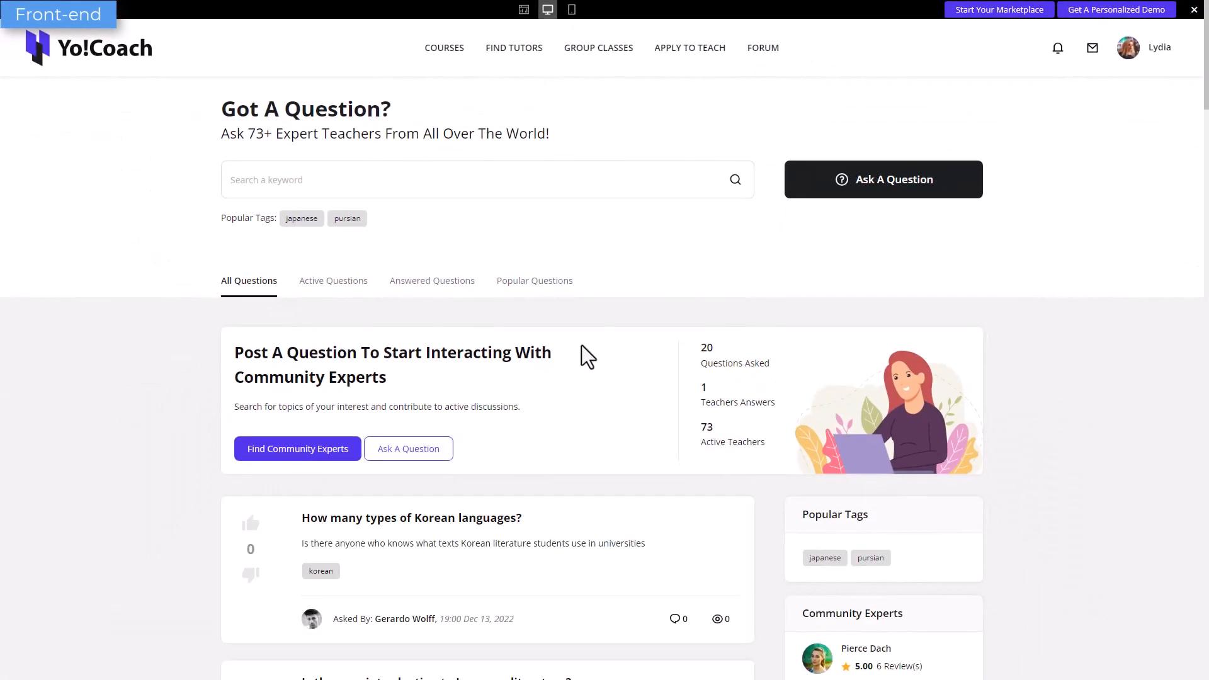
left_click(882, 179)
type("There are")
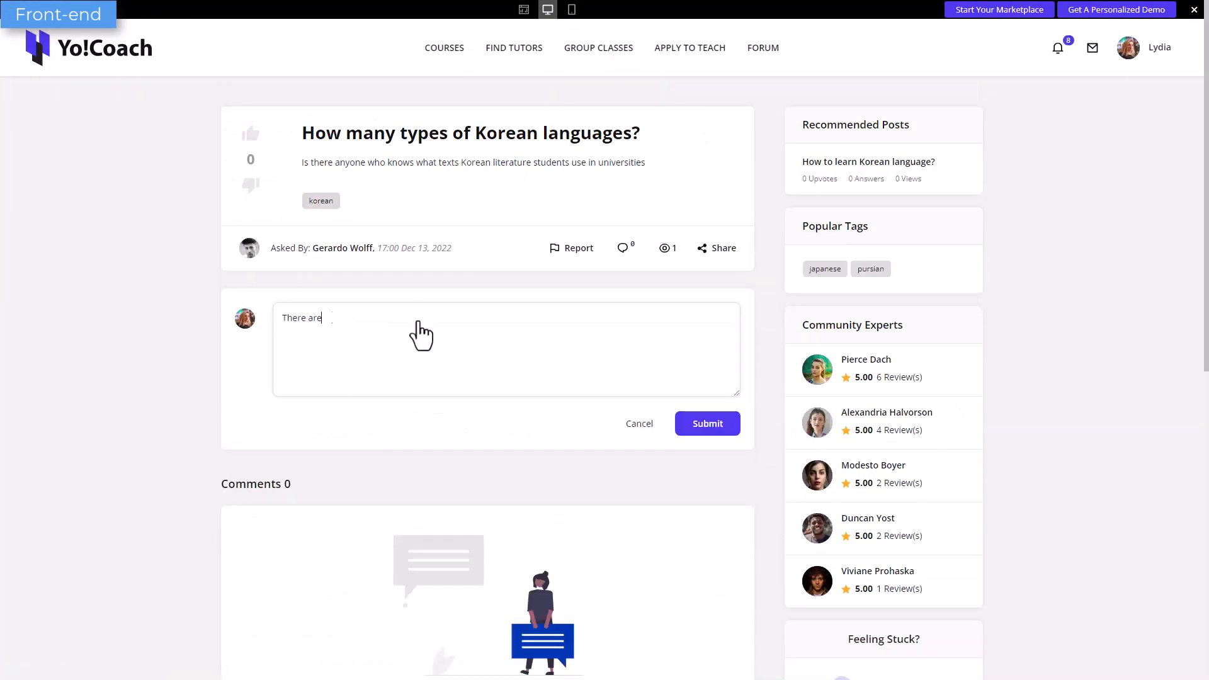
type("many types of formal and informal types of Korean Languages.")
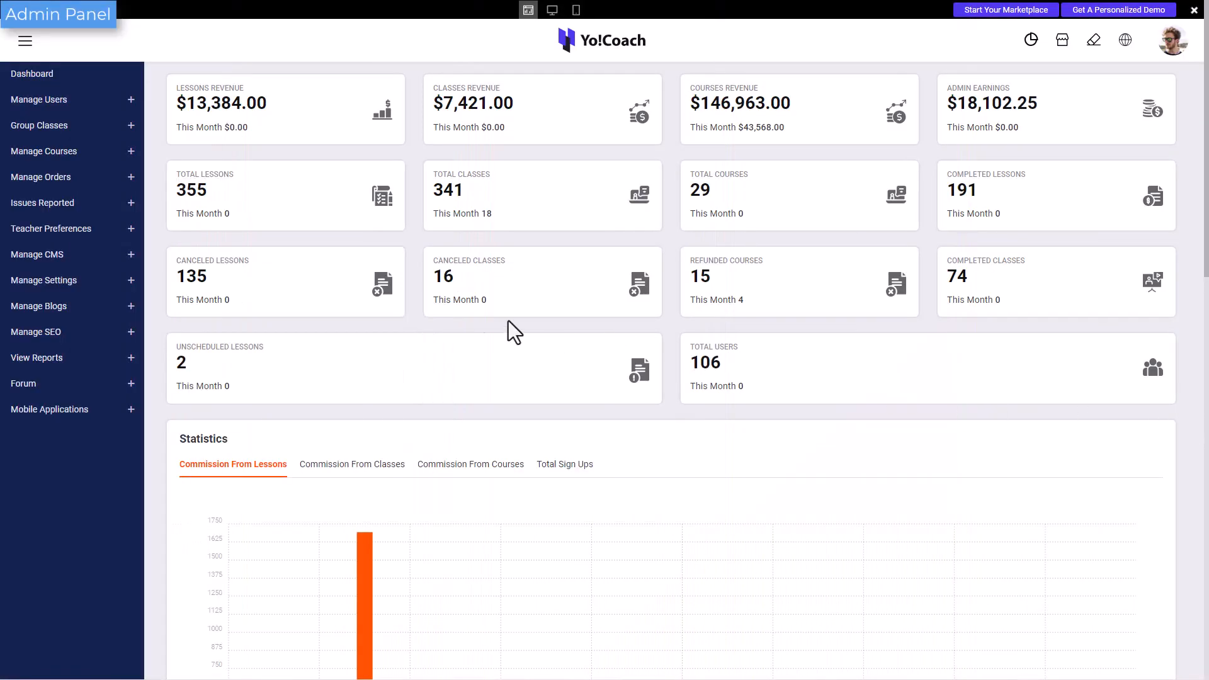
View the English meta tags and the 301 URL redirect, then Robots.txt settings
left_click(36, 332)
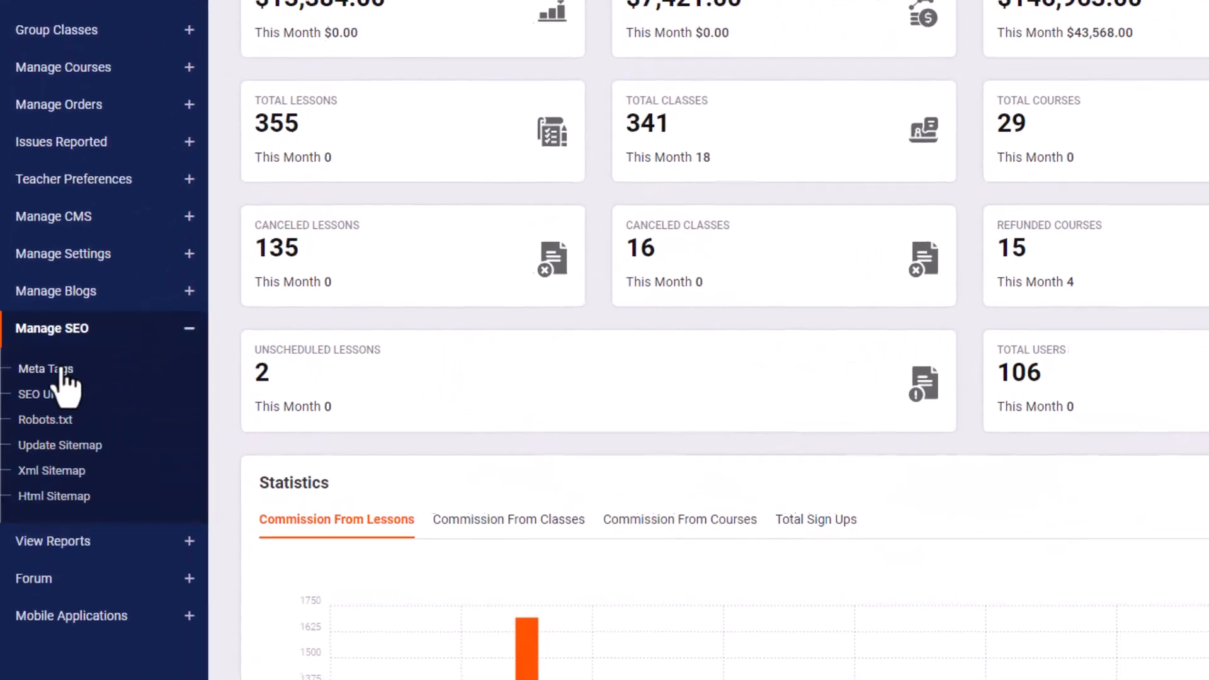
left_click(45, 369)
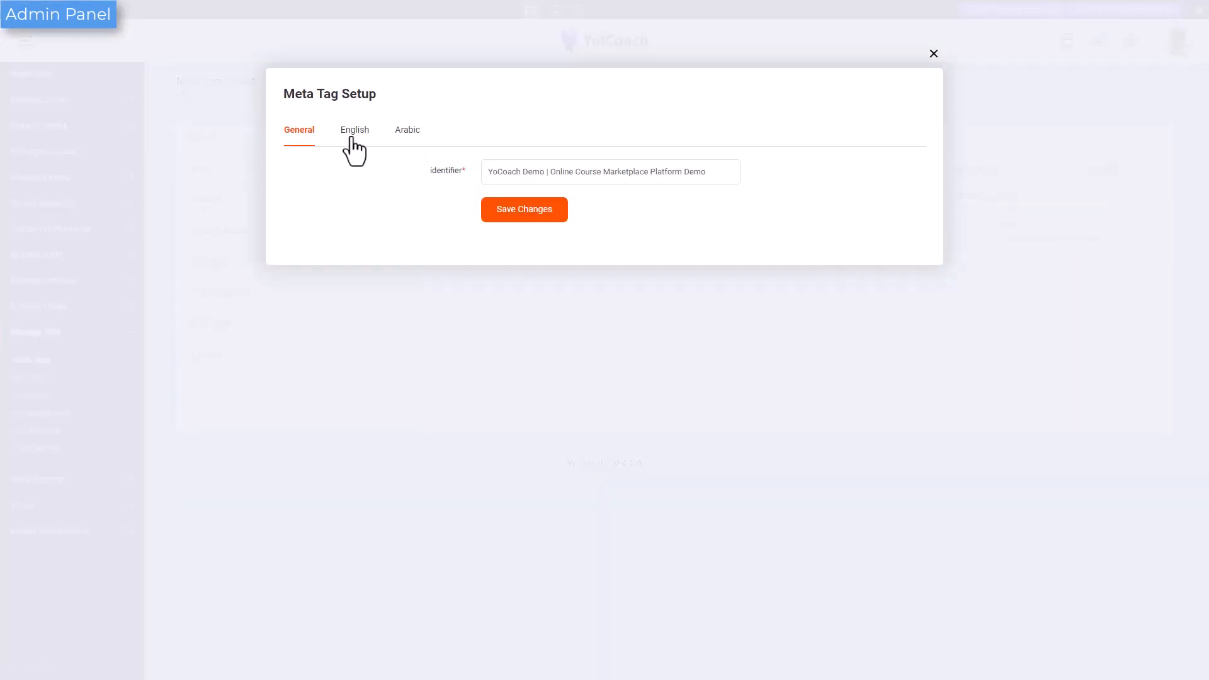
left_click(934, 53)
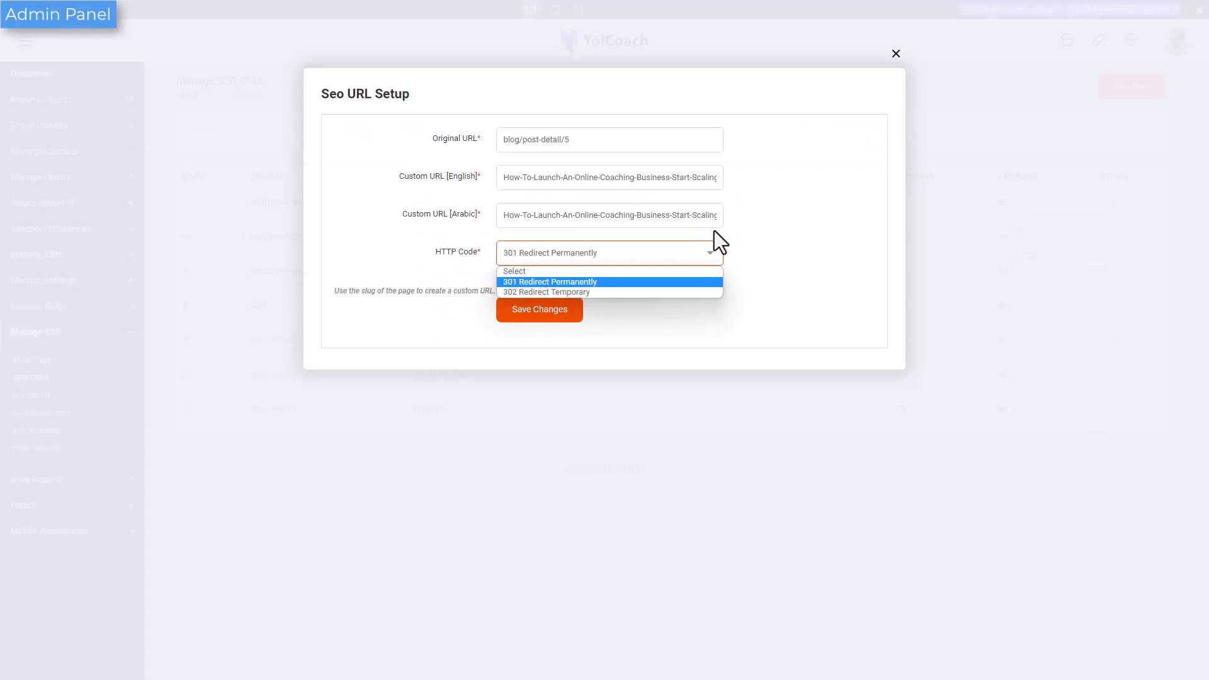
left_click(896, 52)
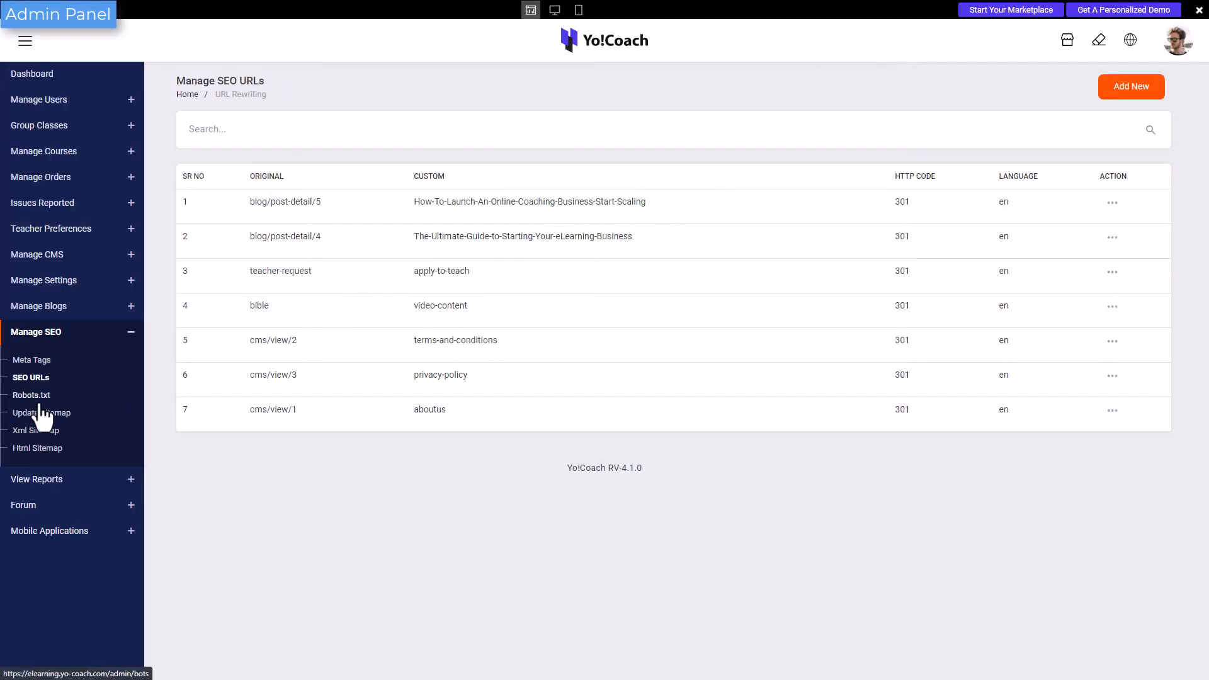
left_click(31, 397)
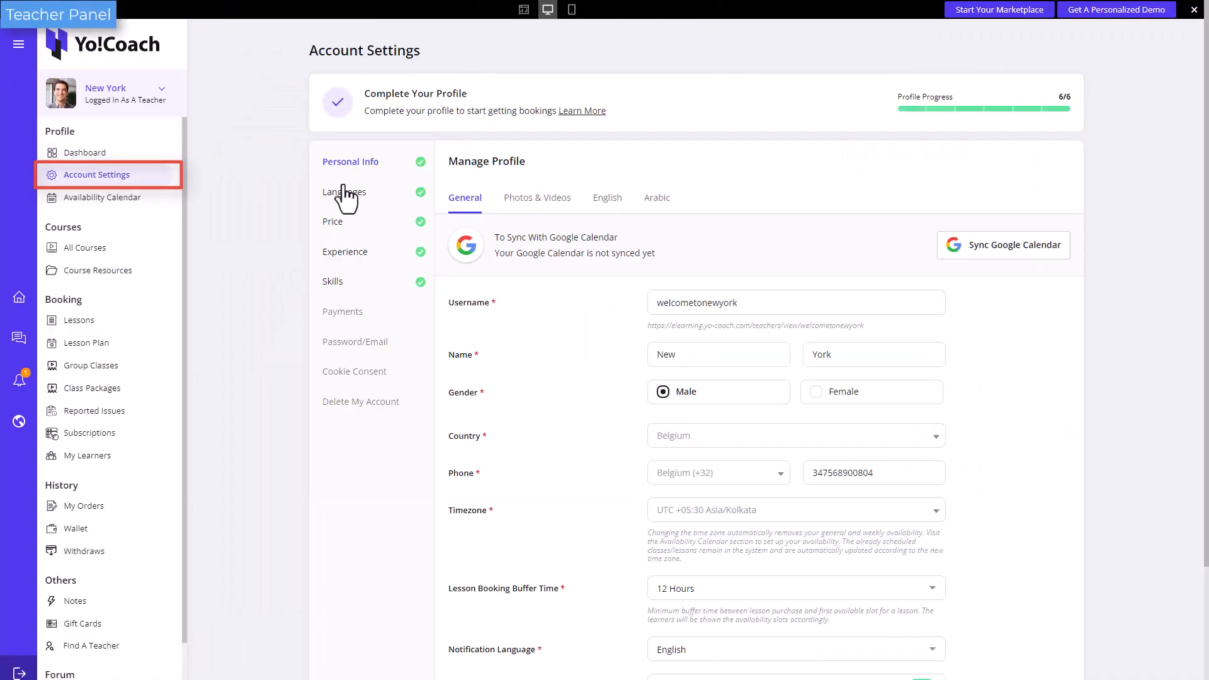
List the teacher's Portuguese class plus First, Second, Third and Last package classes
left_click(795, 302)
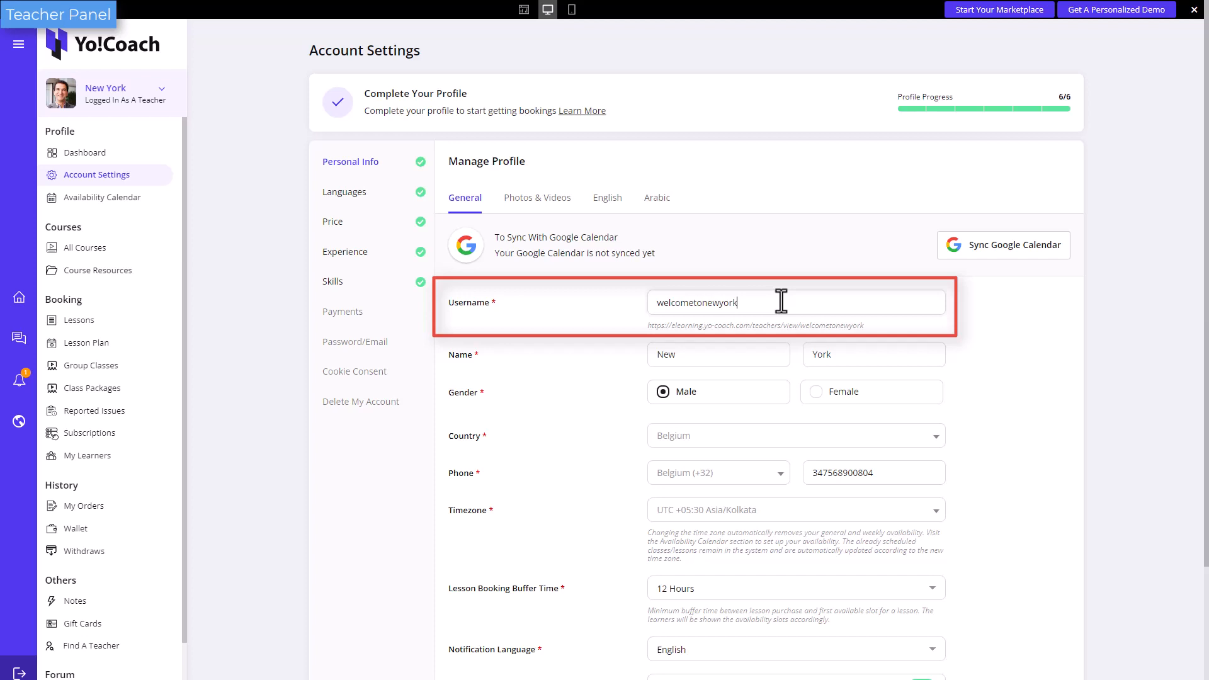
left_click(91, 365)
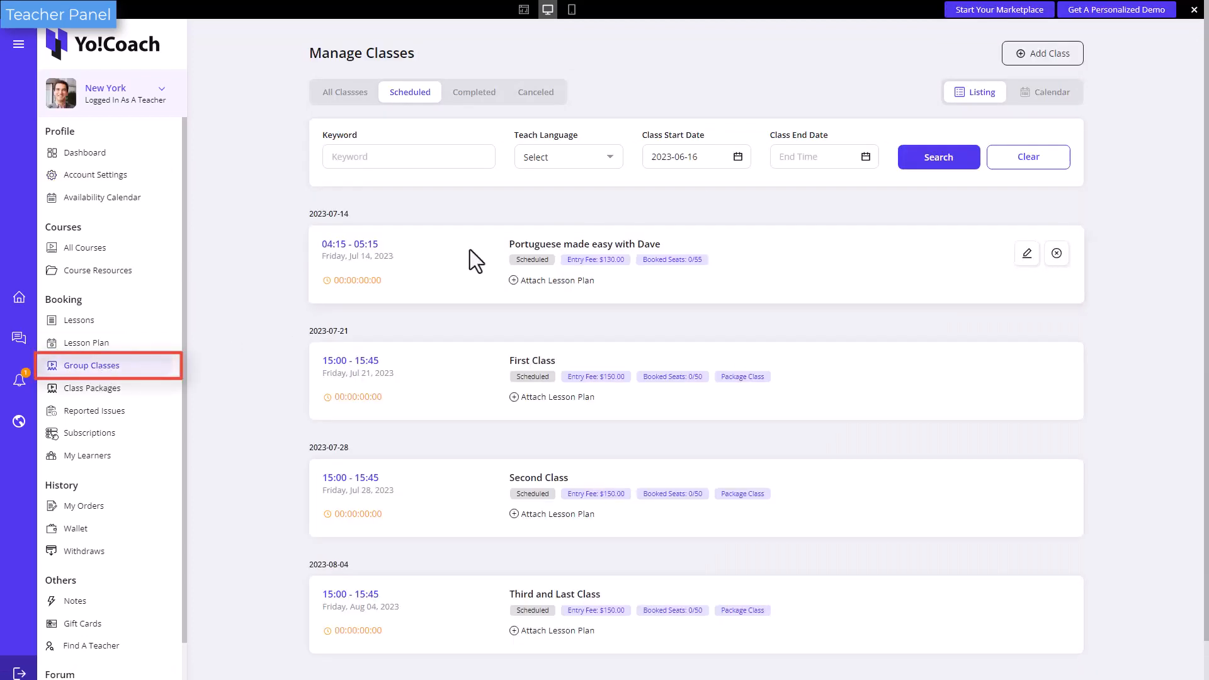